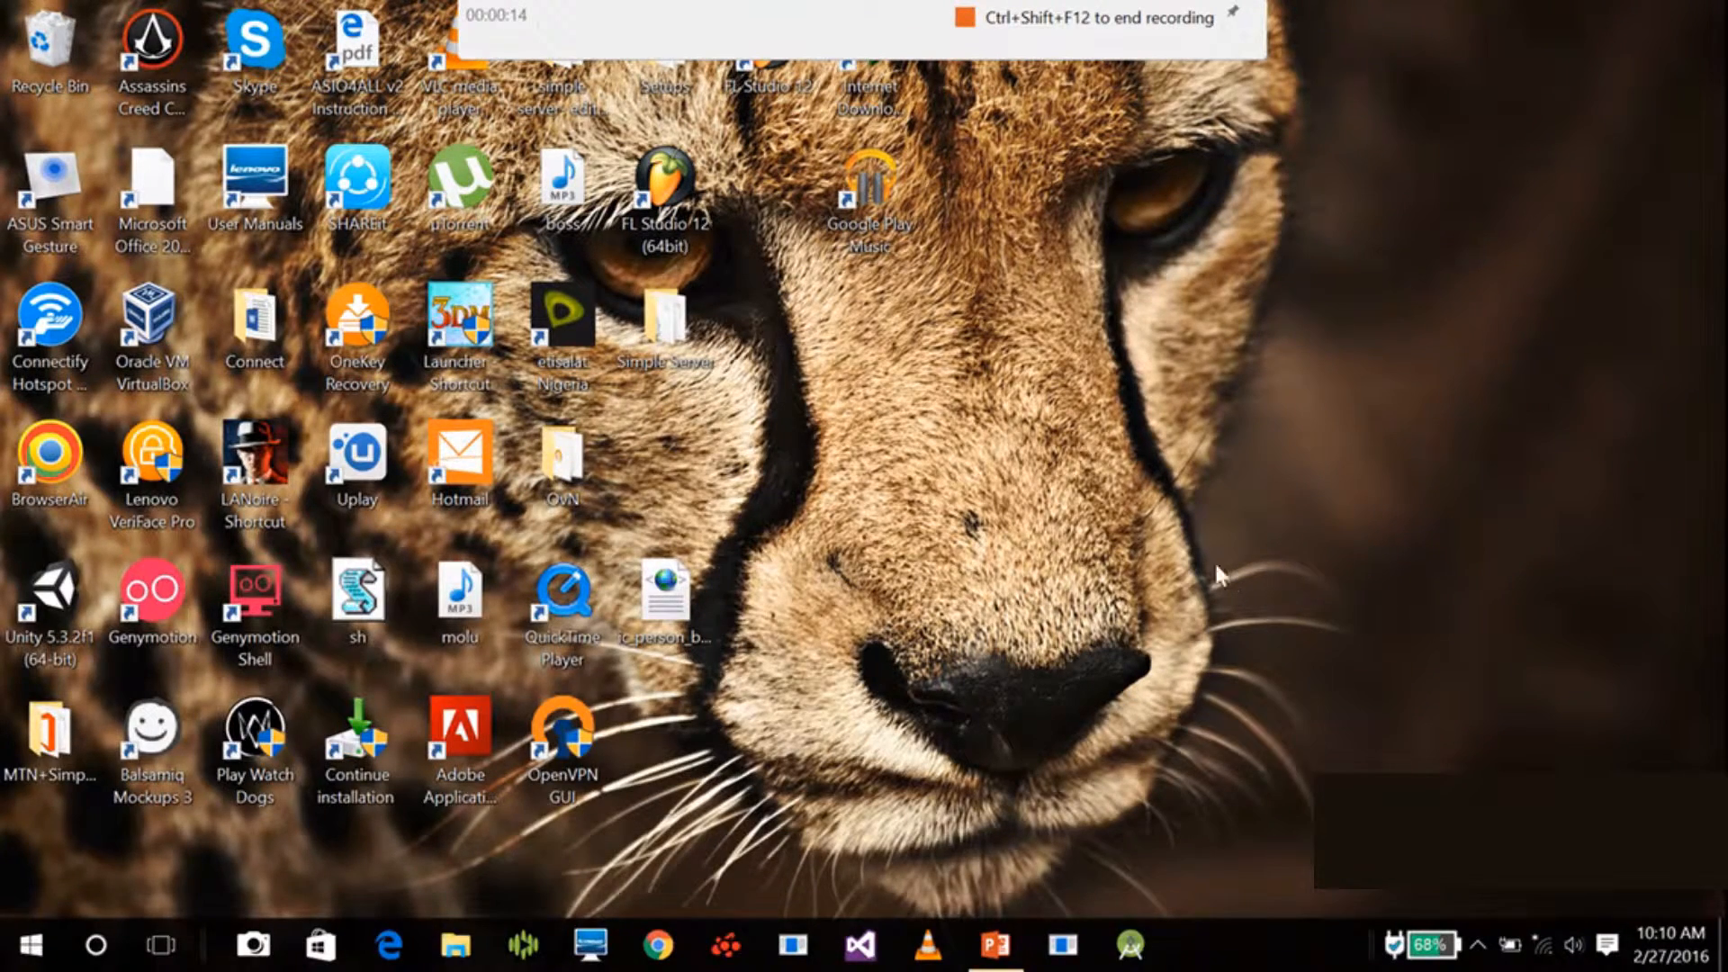
mouse_move(942, 402)
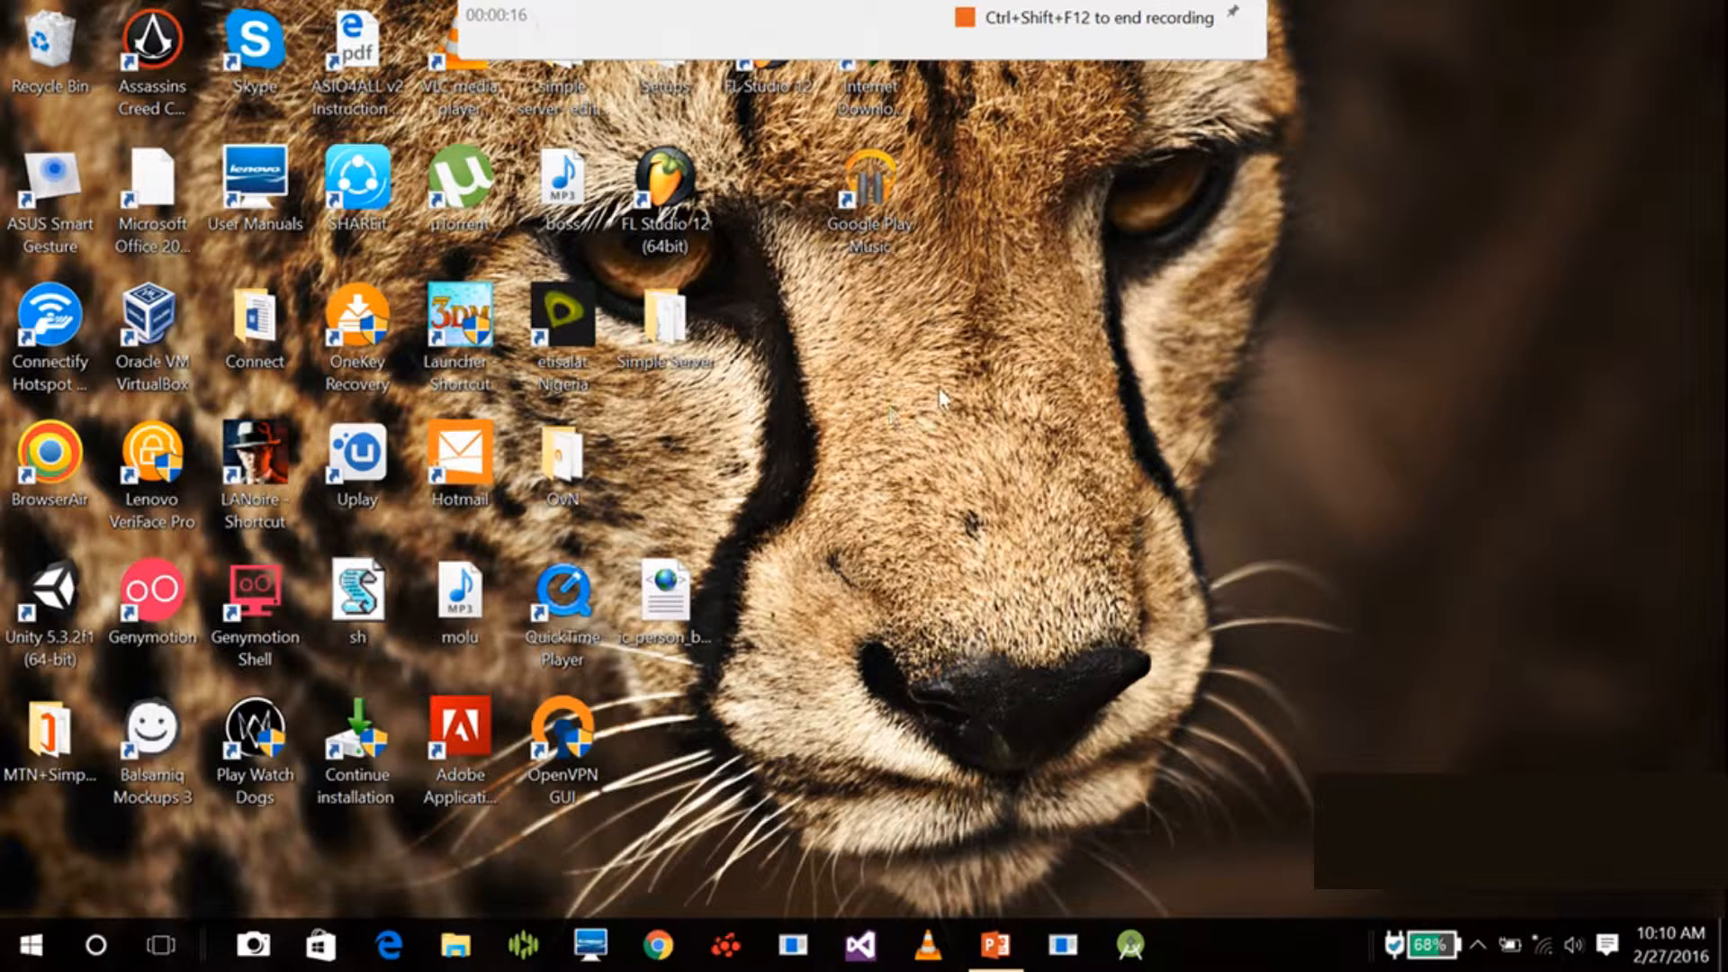
mouse_move(926, 323)
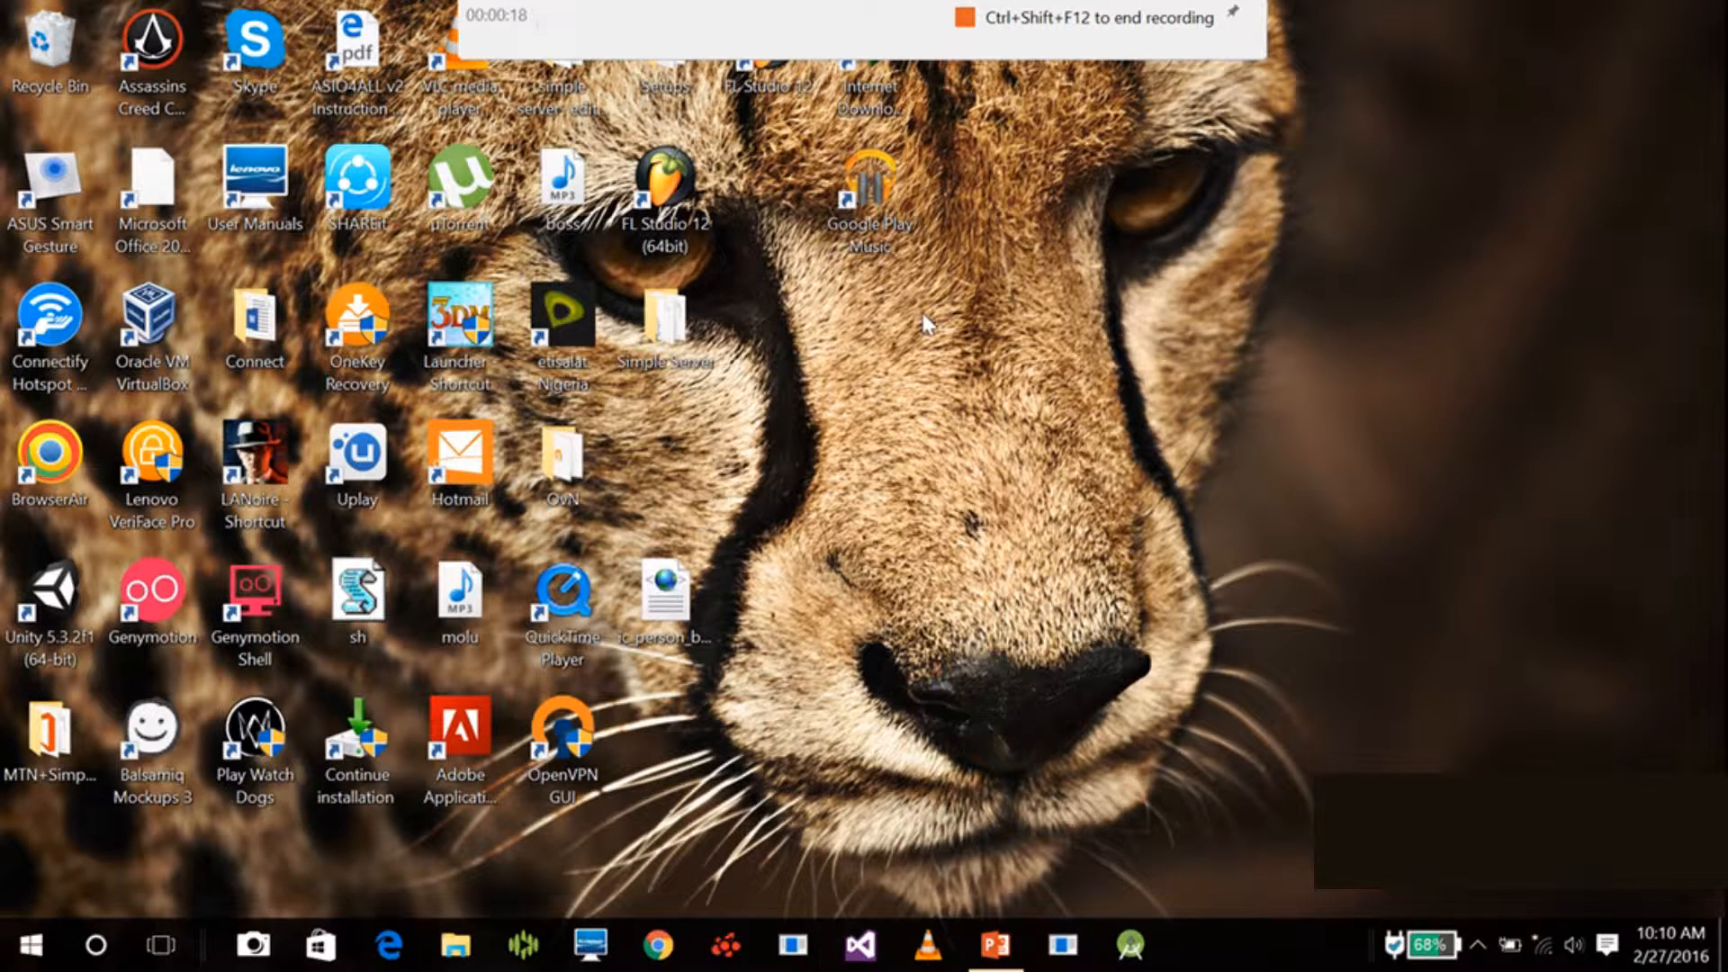
mouse_move(1015, 364)
text(device)
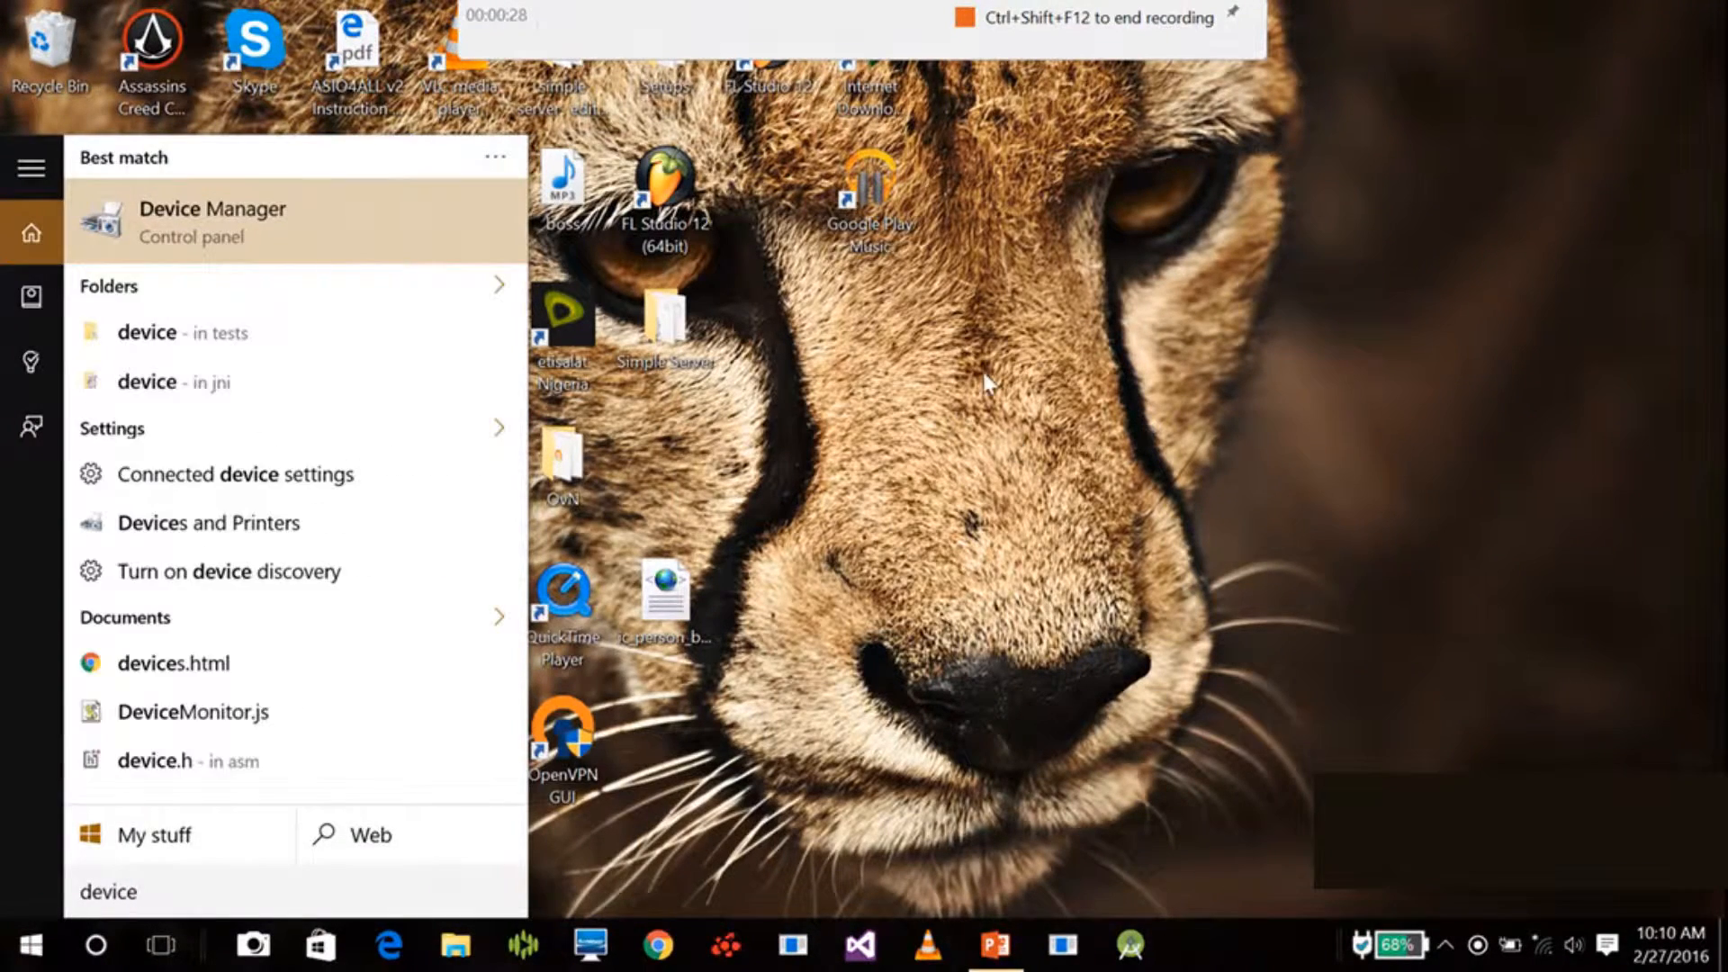
mouse_move(196, 240)
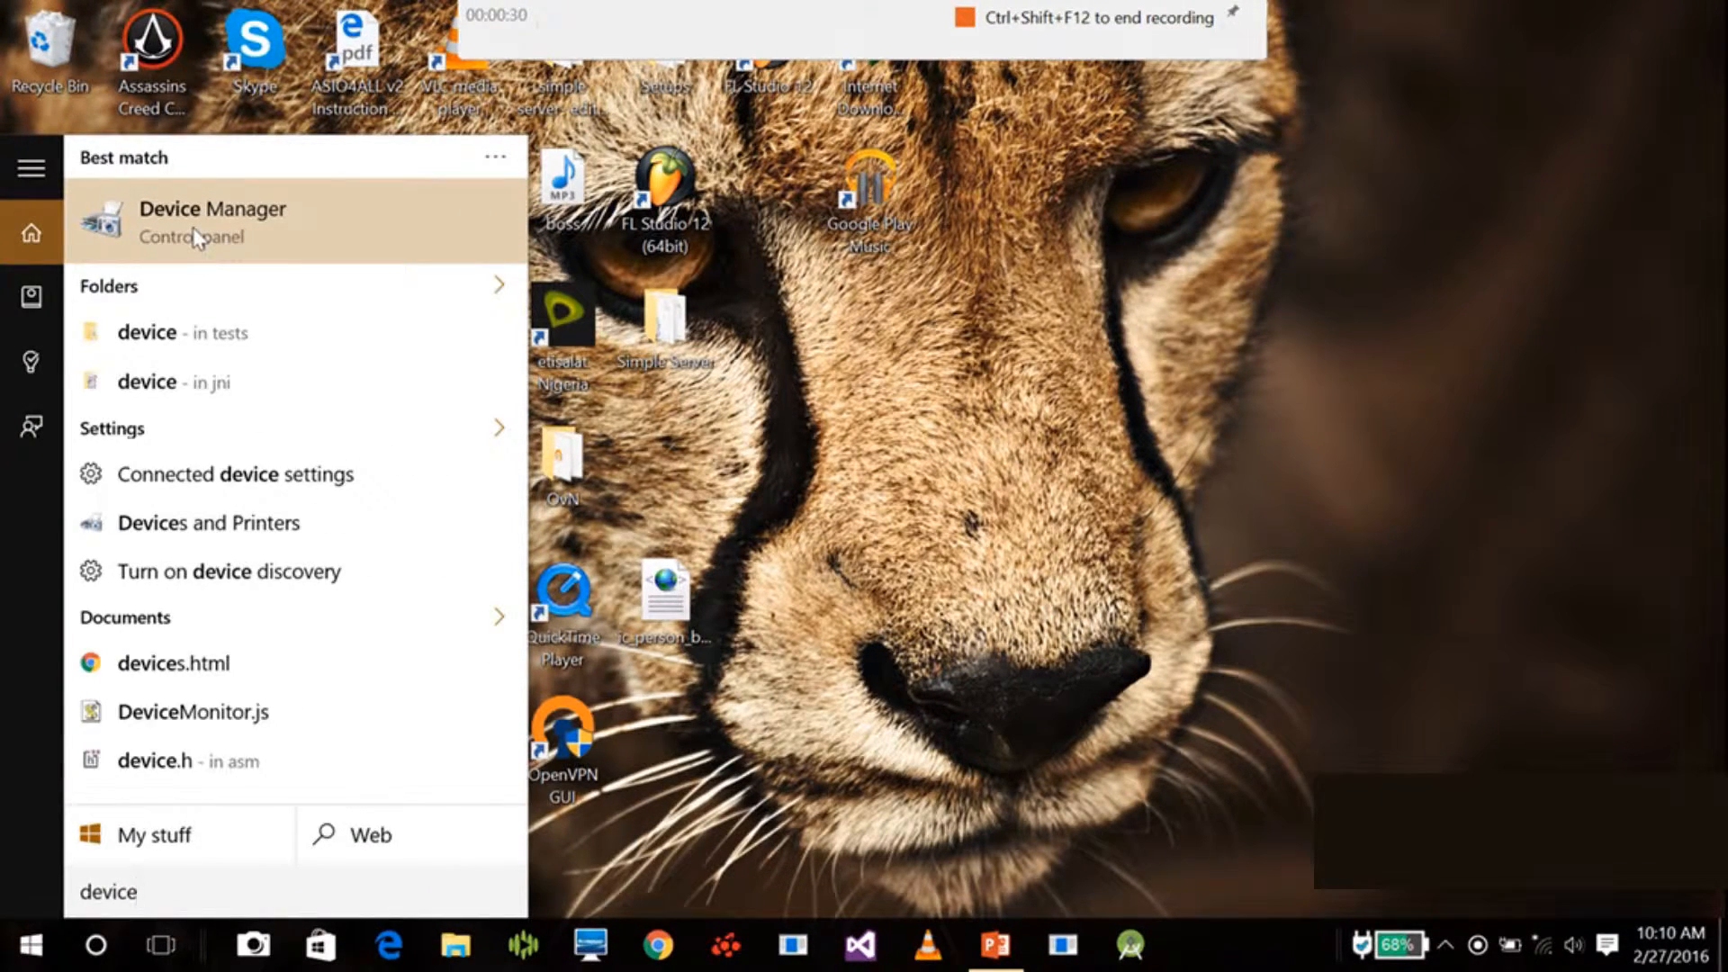
Open Device Manager from the 'device' Start search results.
click(214, 220)
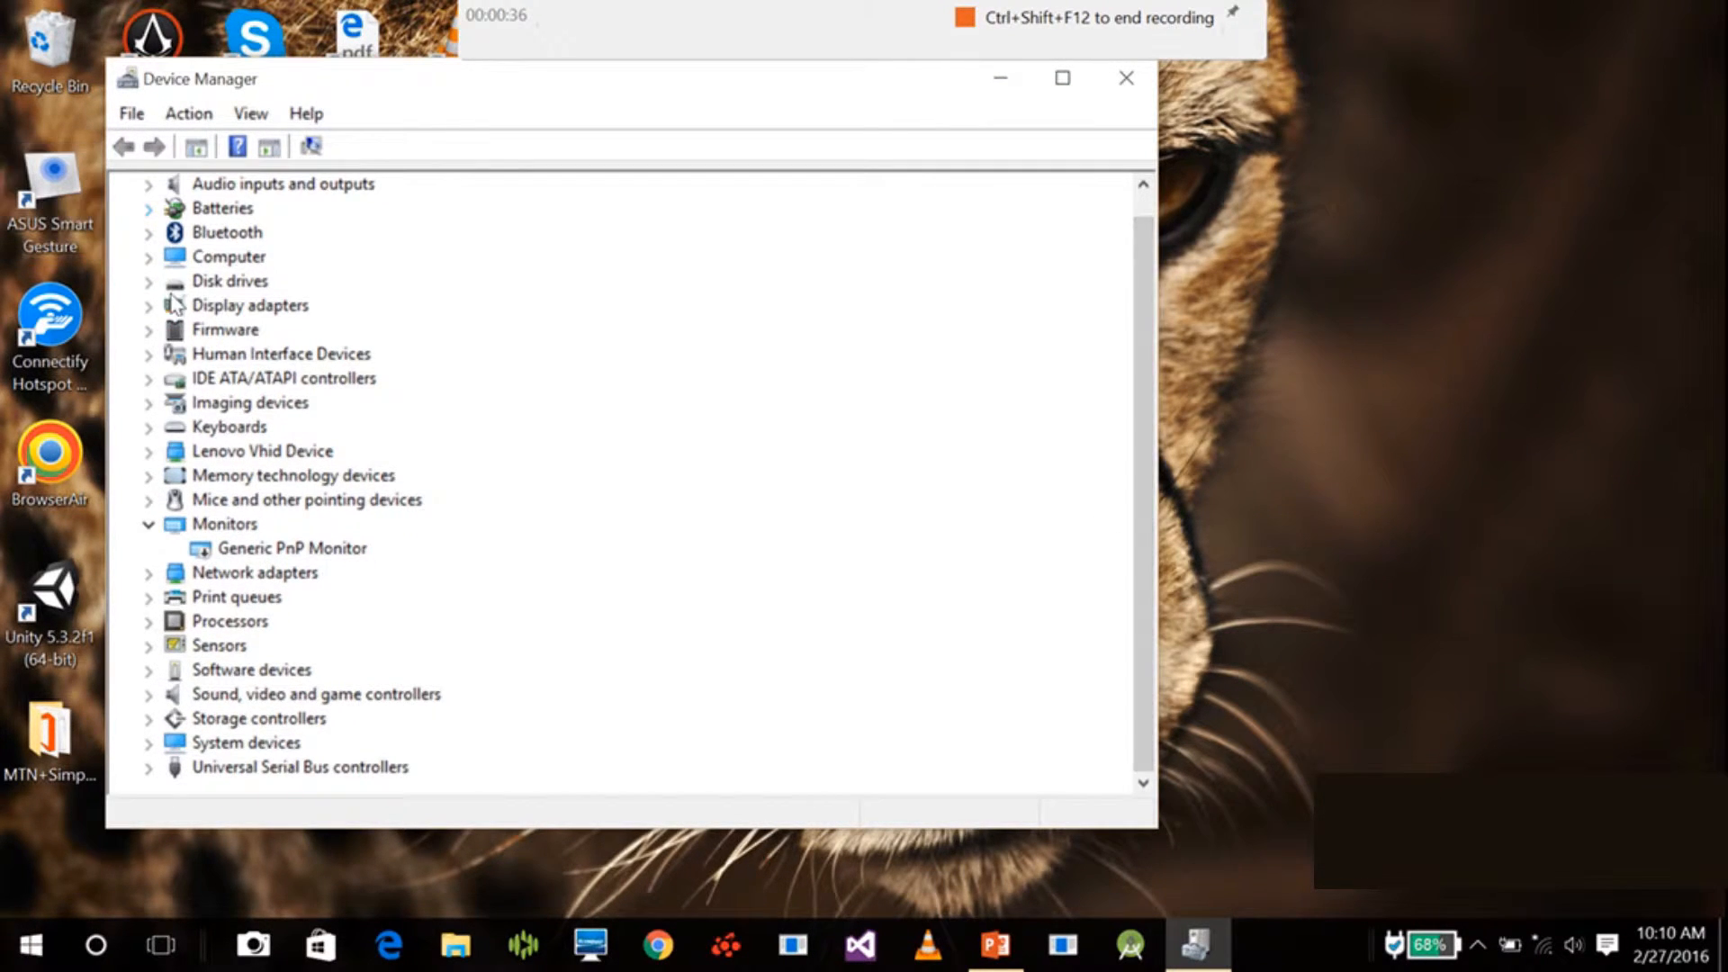
Expand Display adapters and open the context menu for Intel(R) HD Graphics 5500.
click(151, 305)
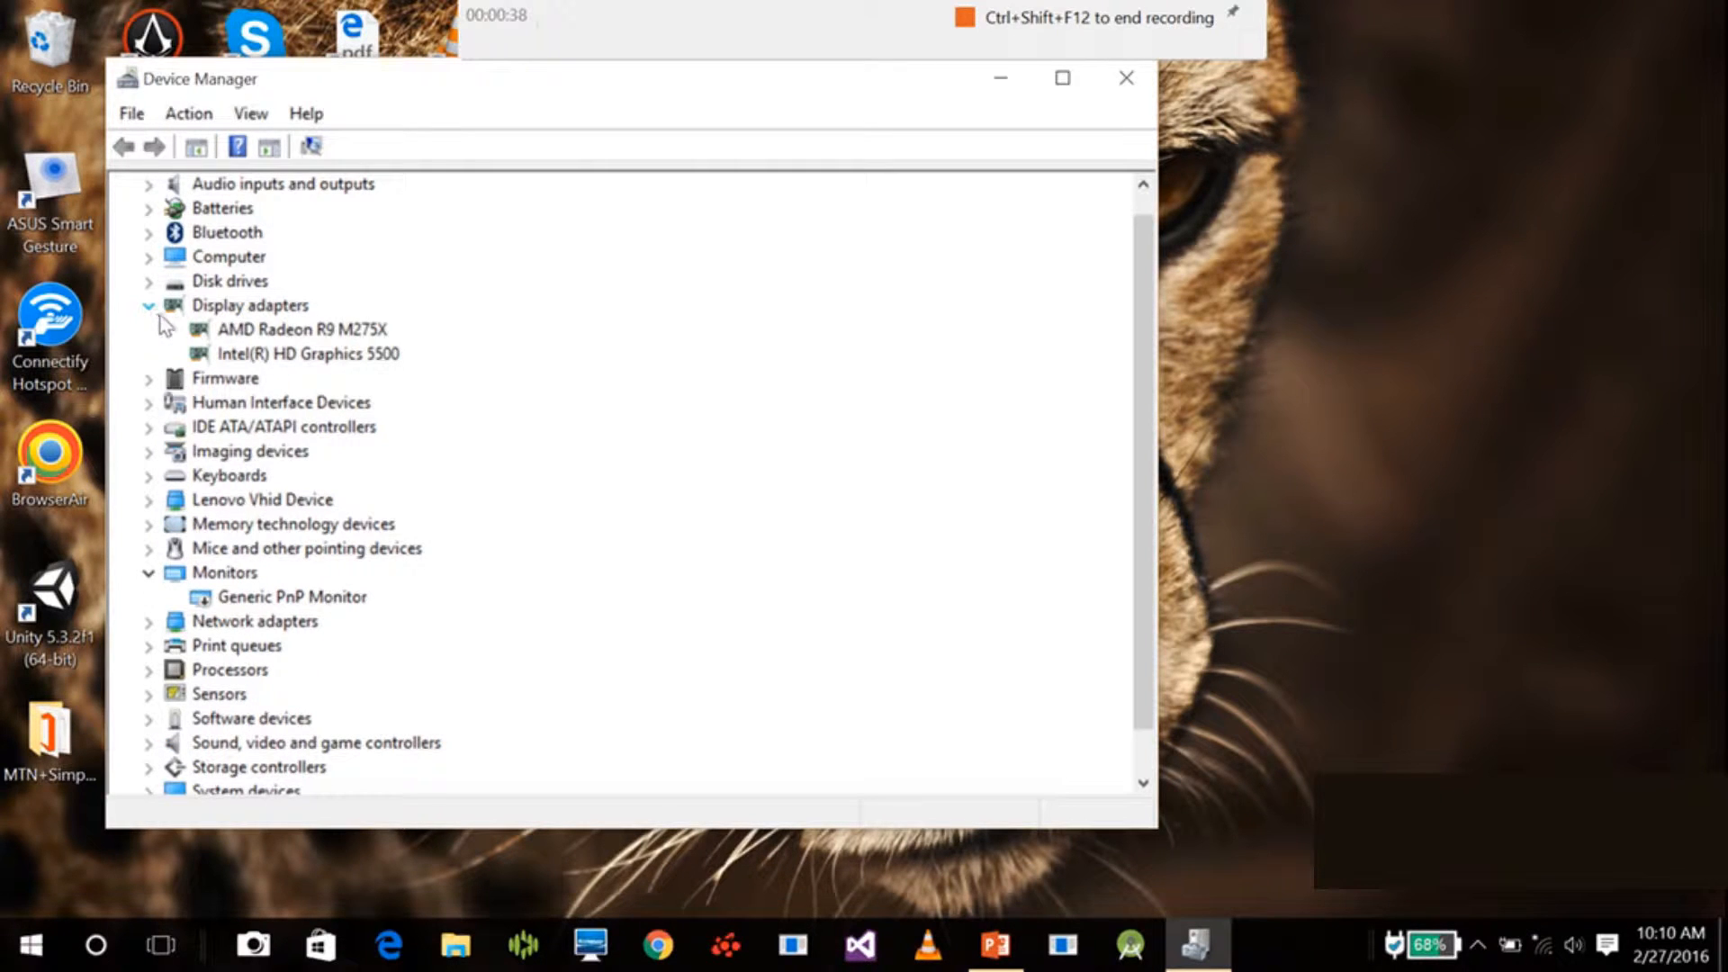
mouse_move(293, 344)
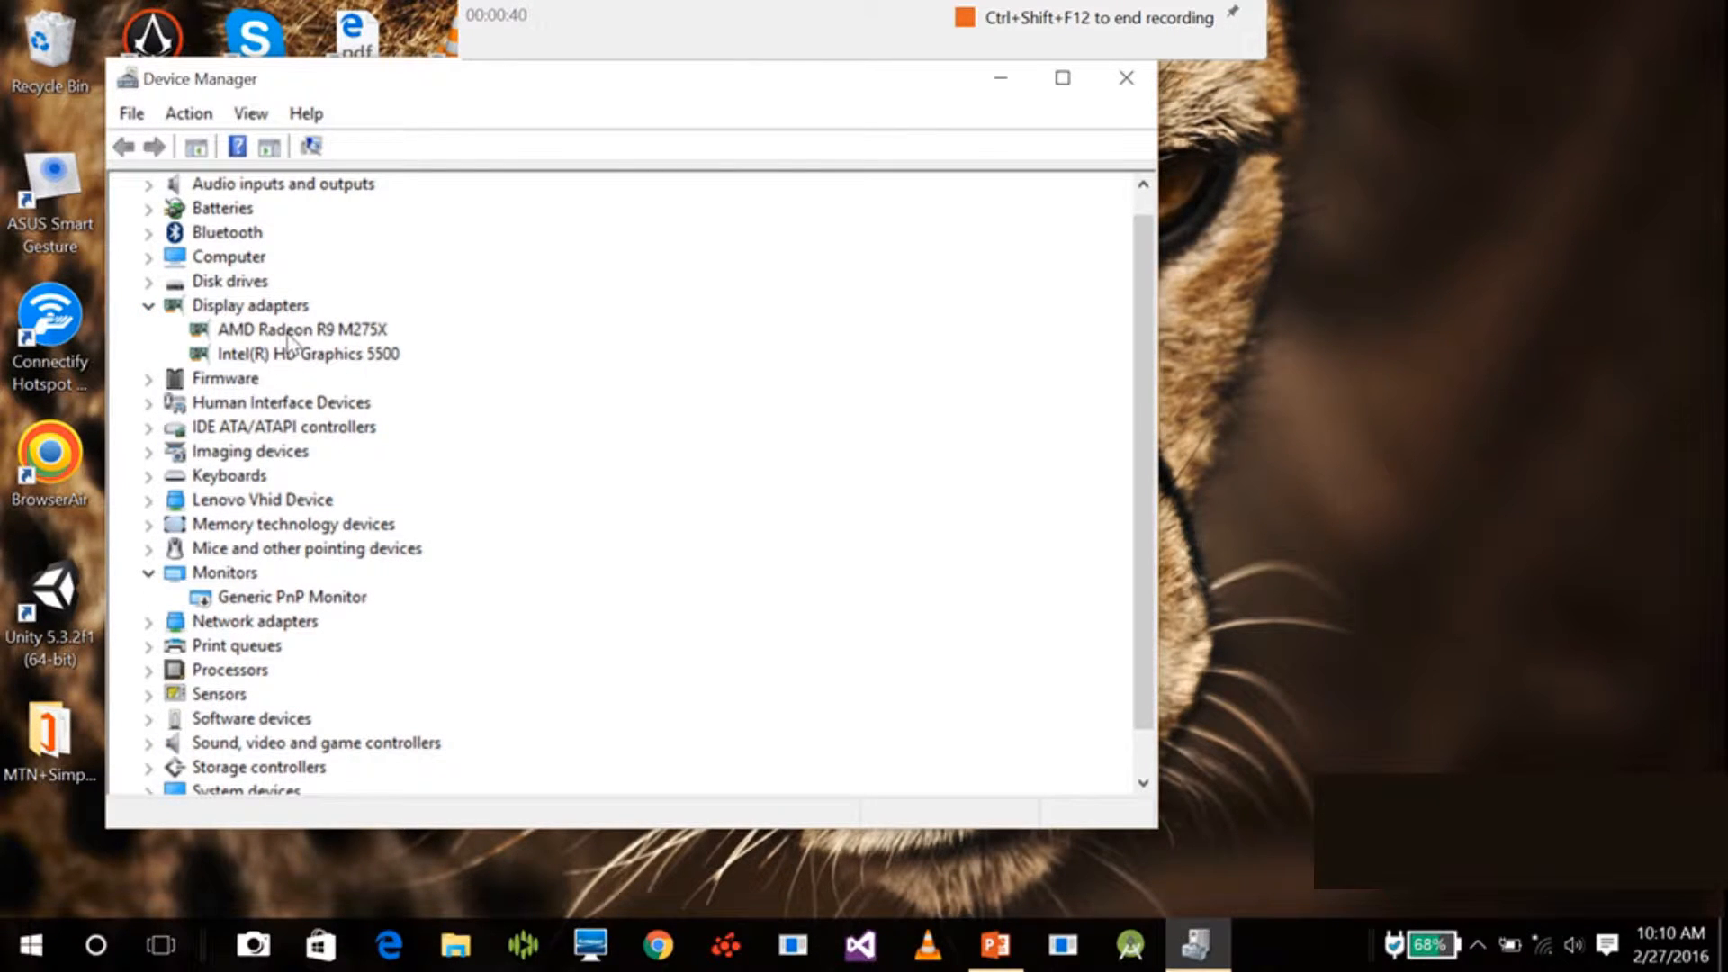
click(300, 329)
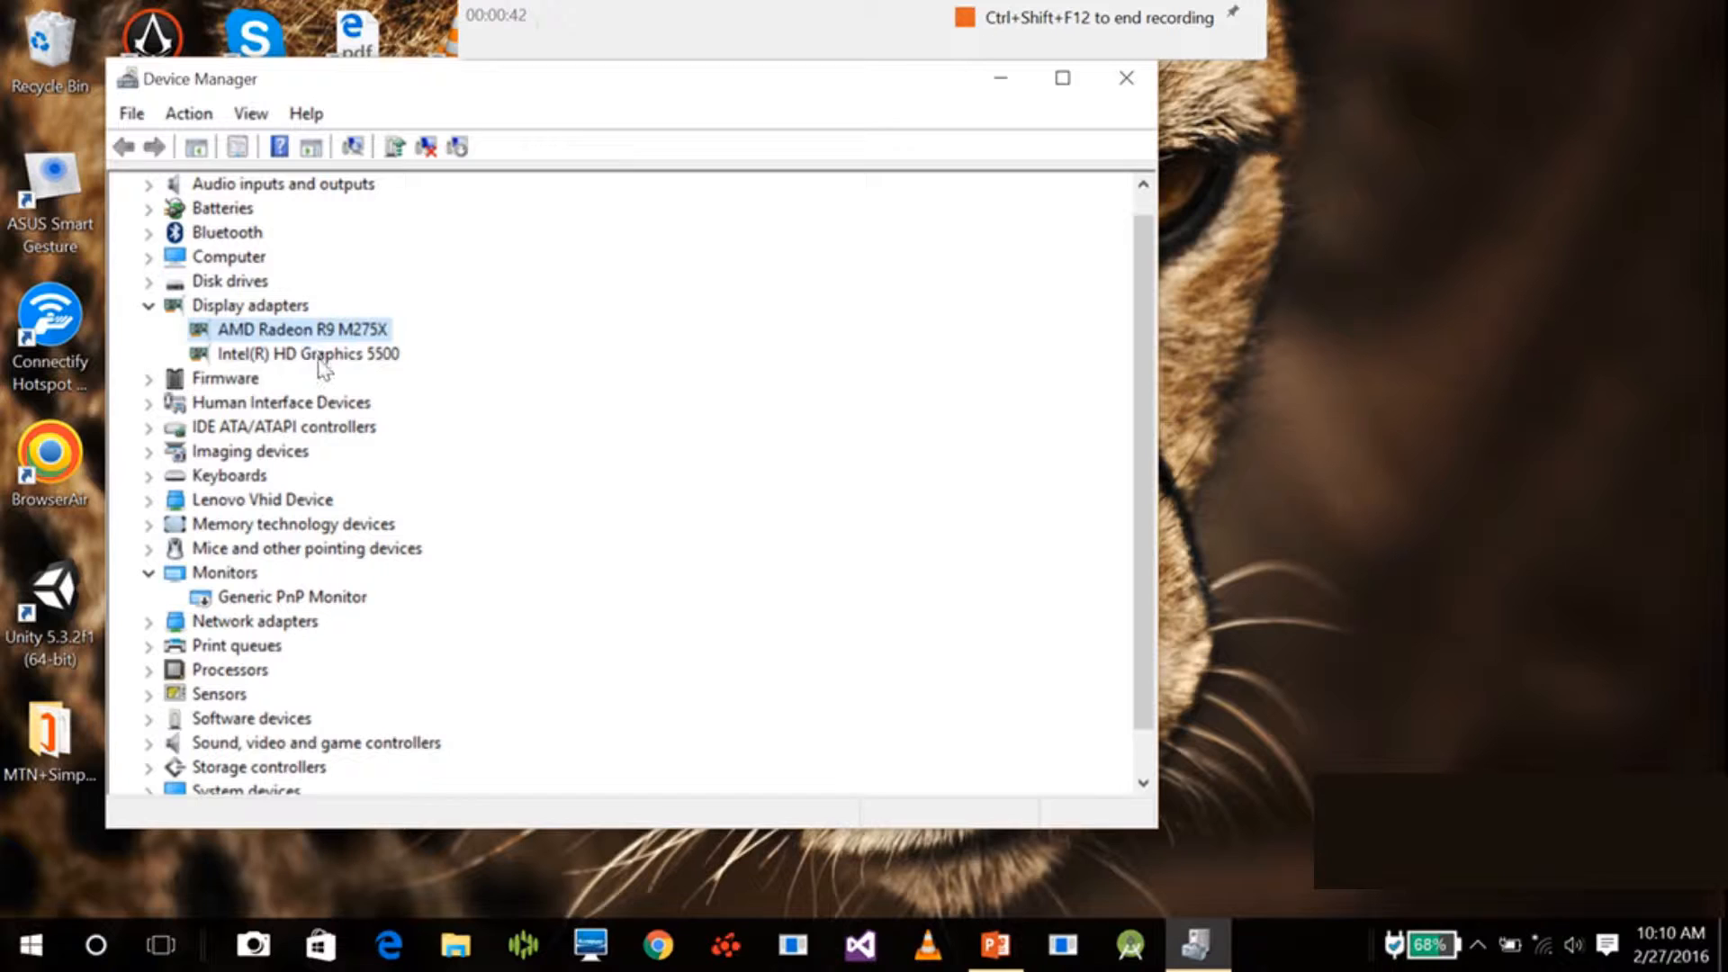
click(310, 352)
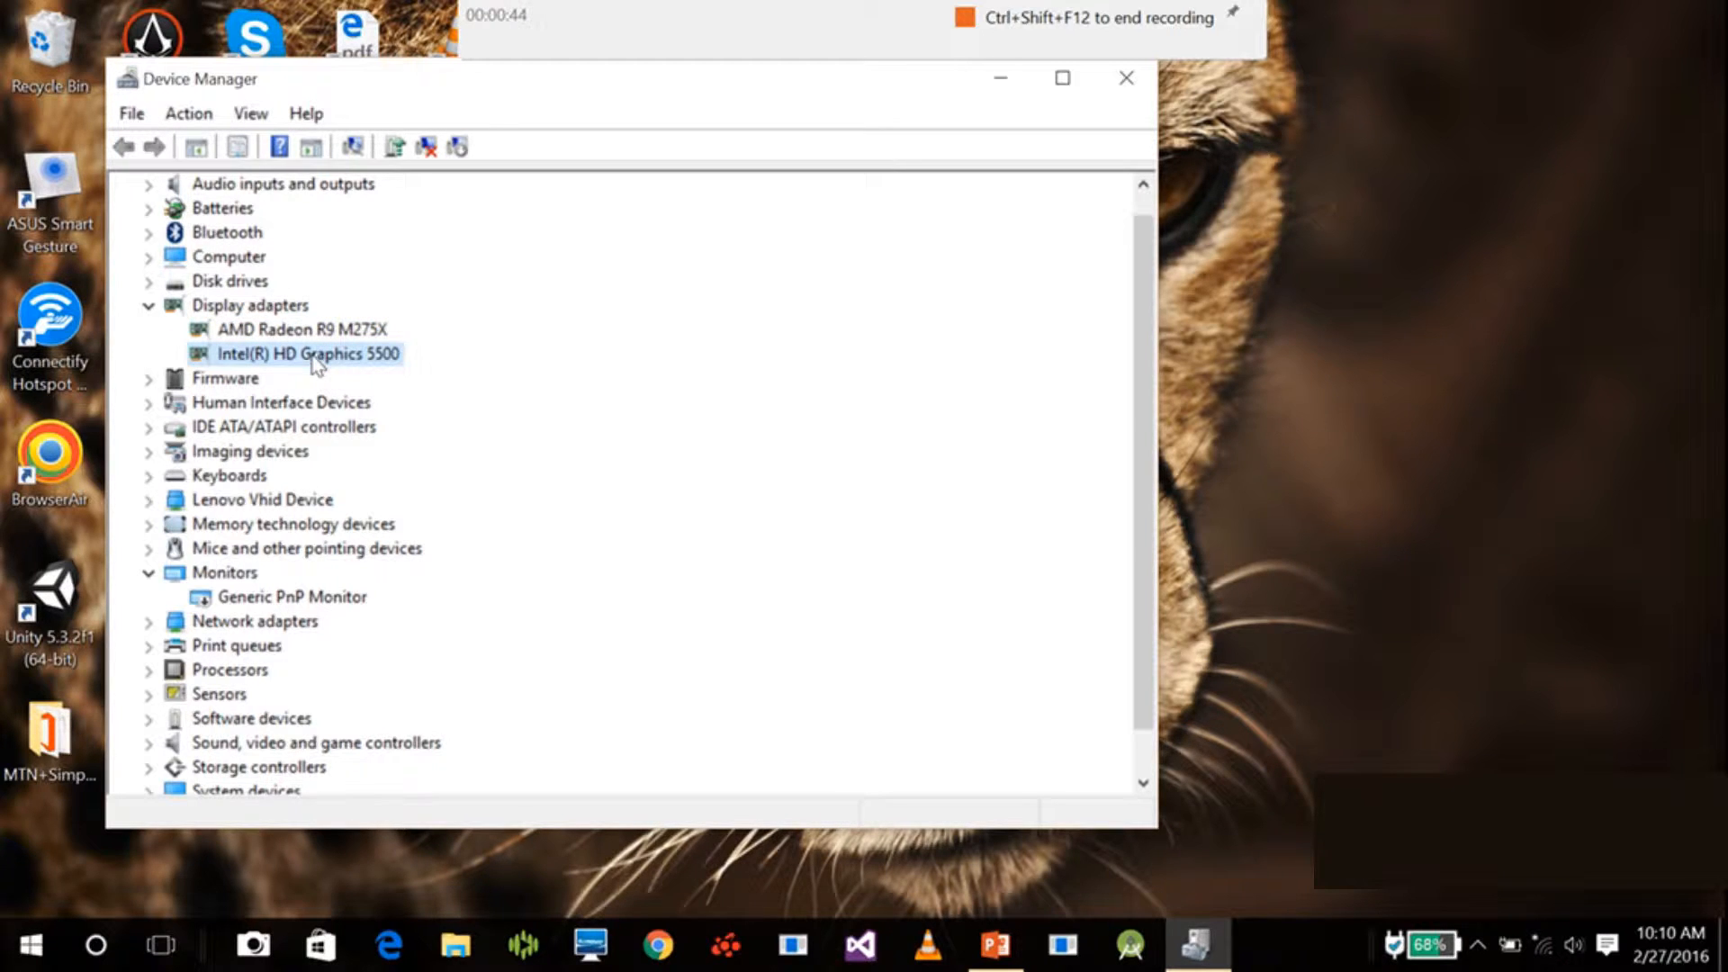
right_click(308, 353)
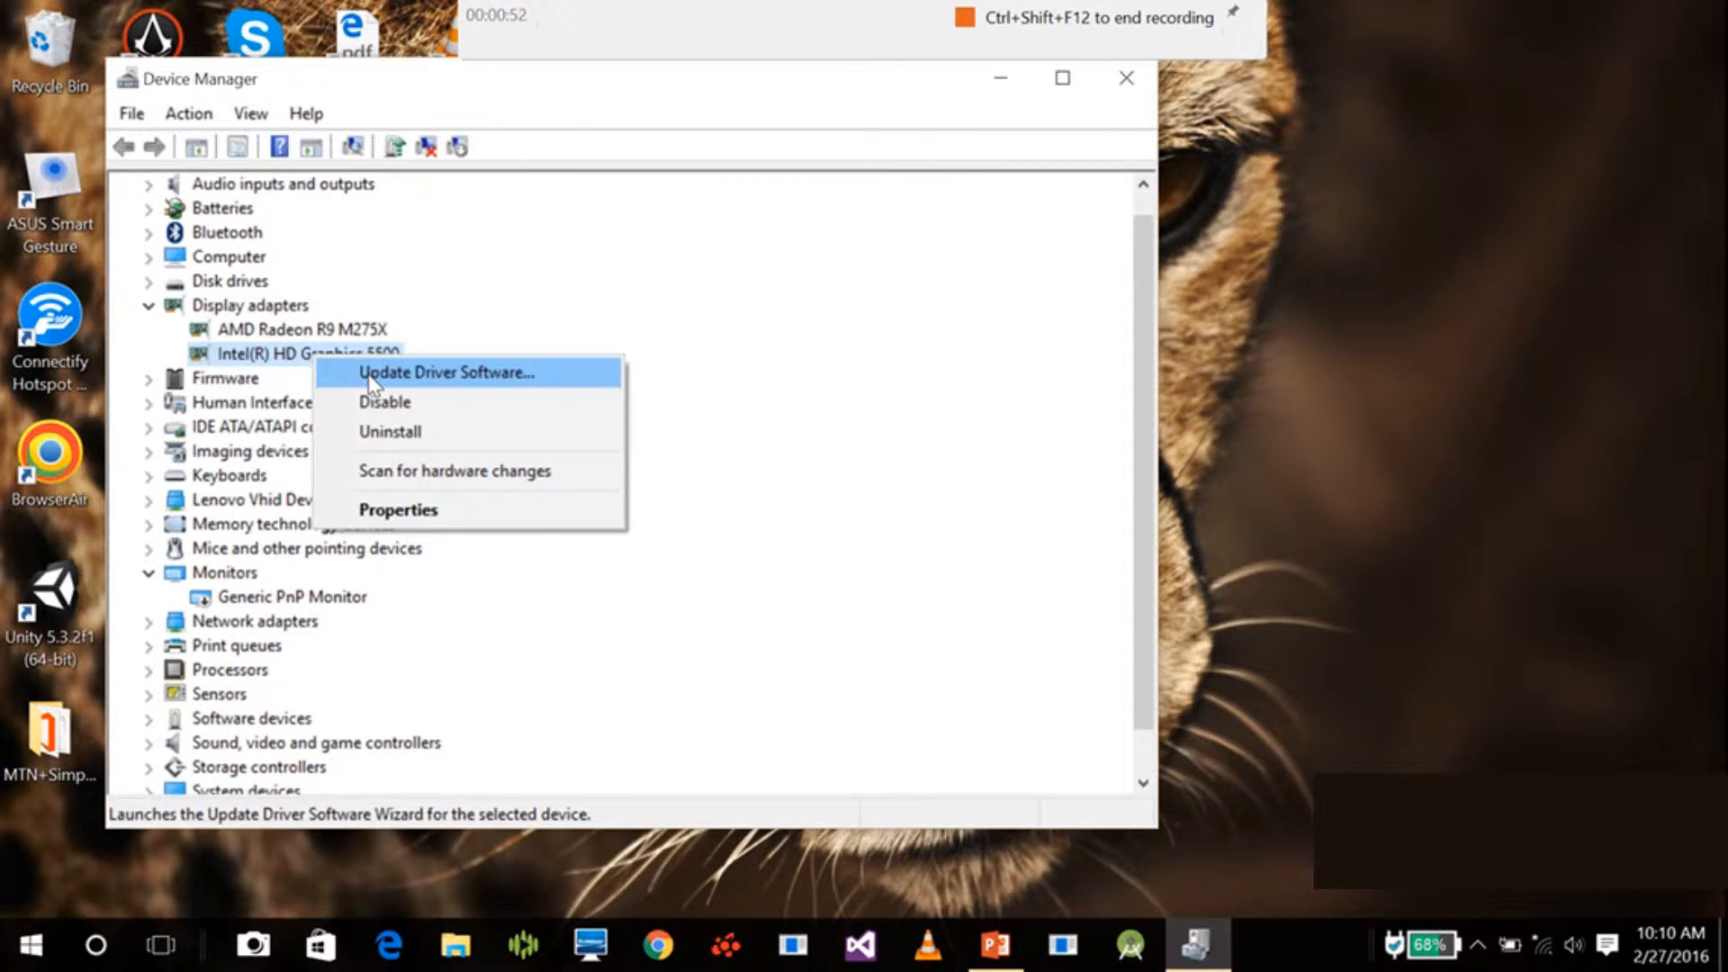
mouse_move(427, 384)
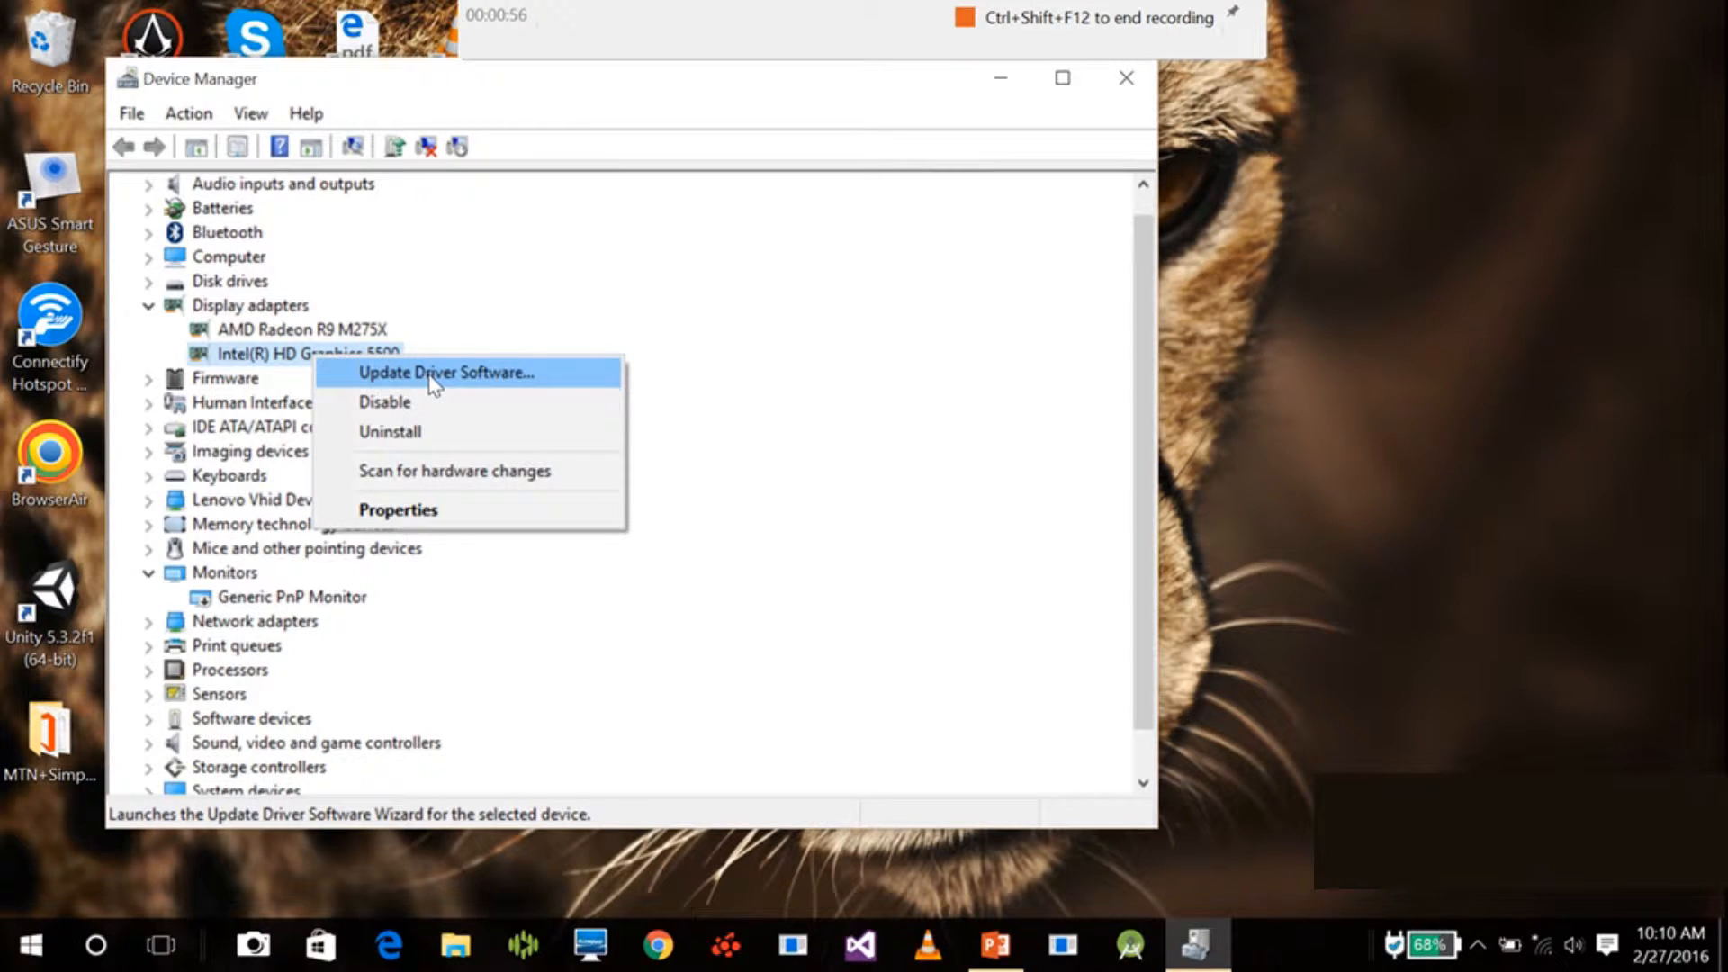
Auto-search for an Intel HD Graphics 5500 driver update, then close the 'best driver installed' result.
click(446, 372)
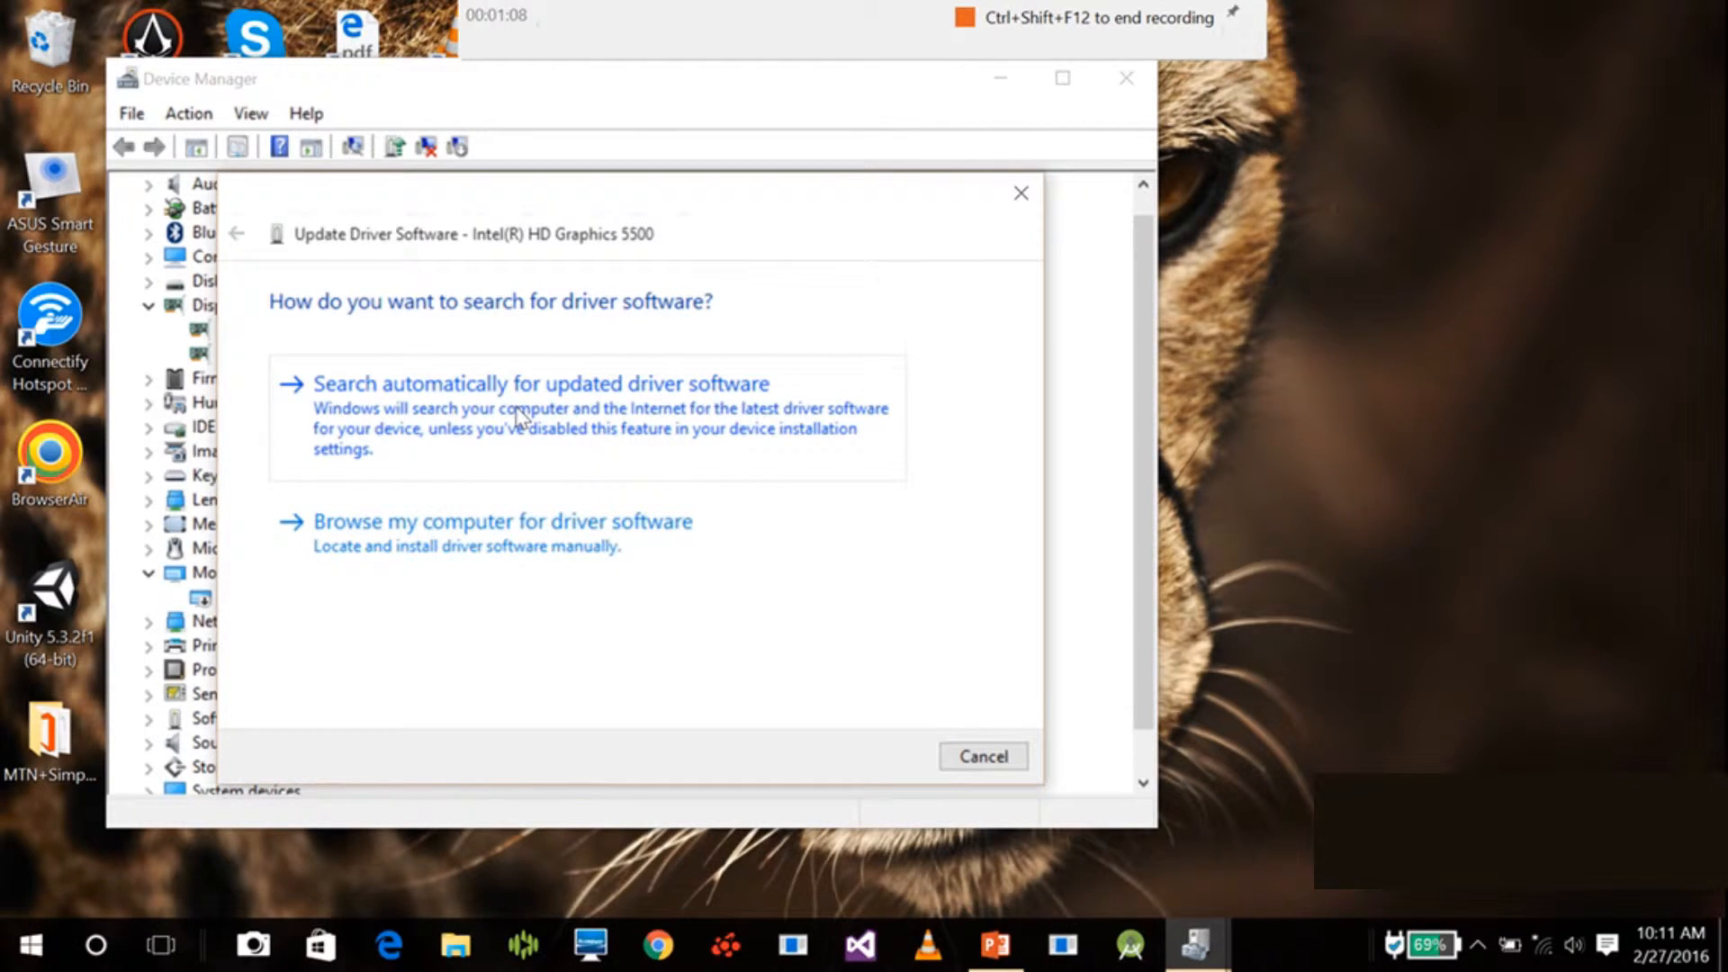
click(540, 382)
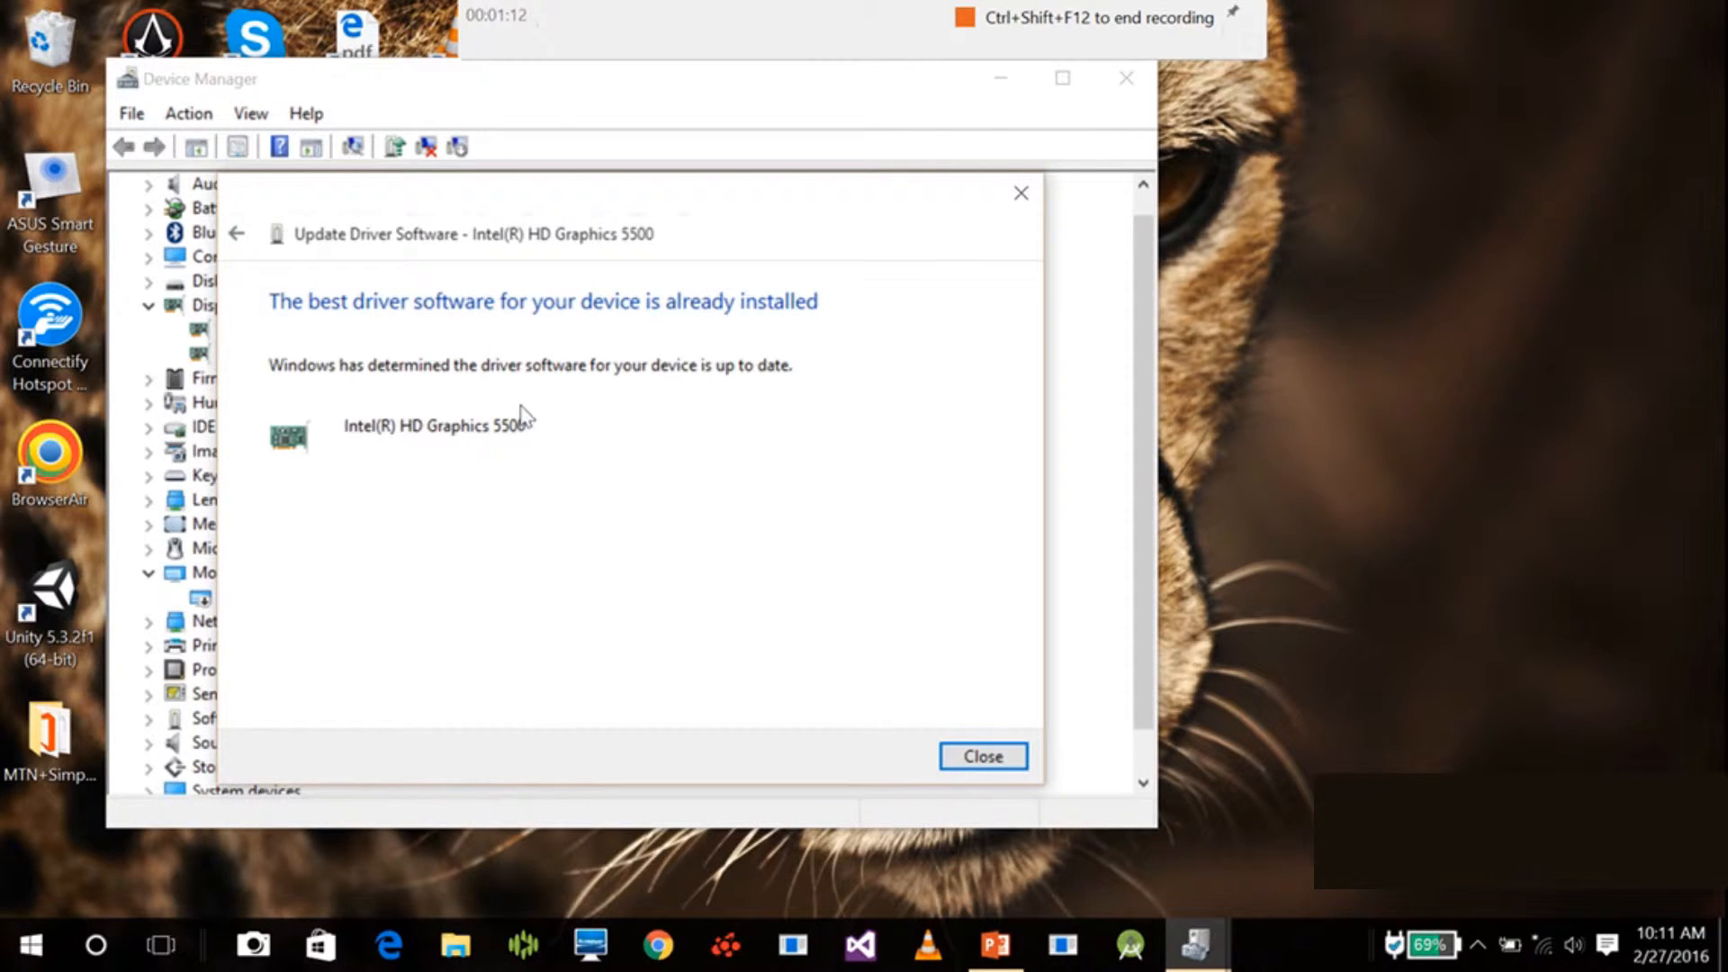
mouse_move(982, 756)
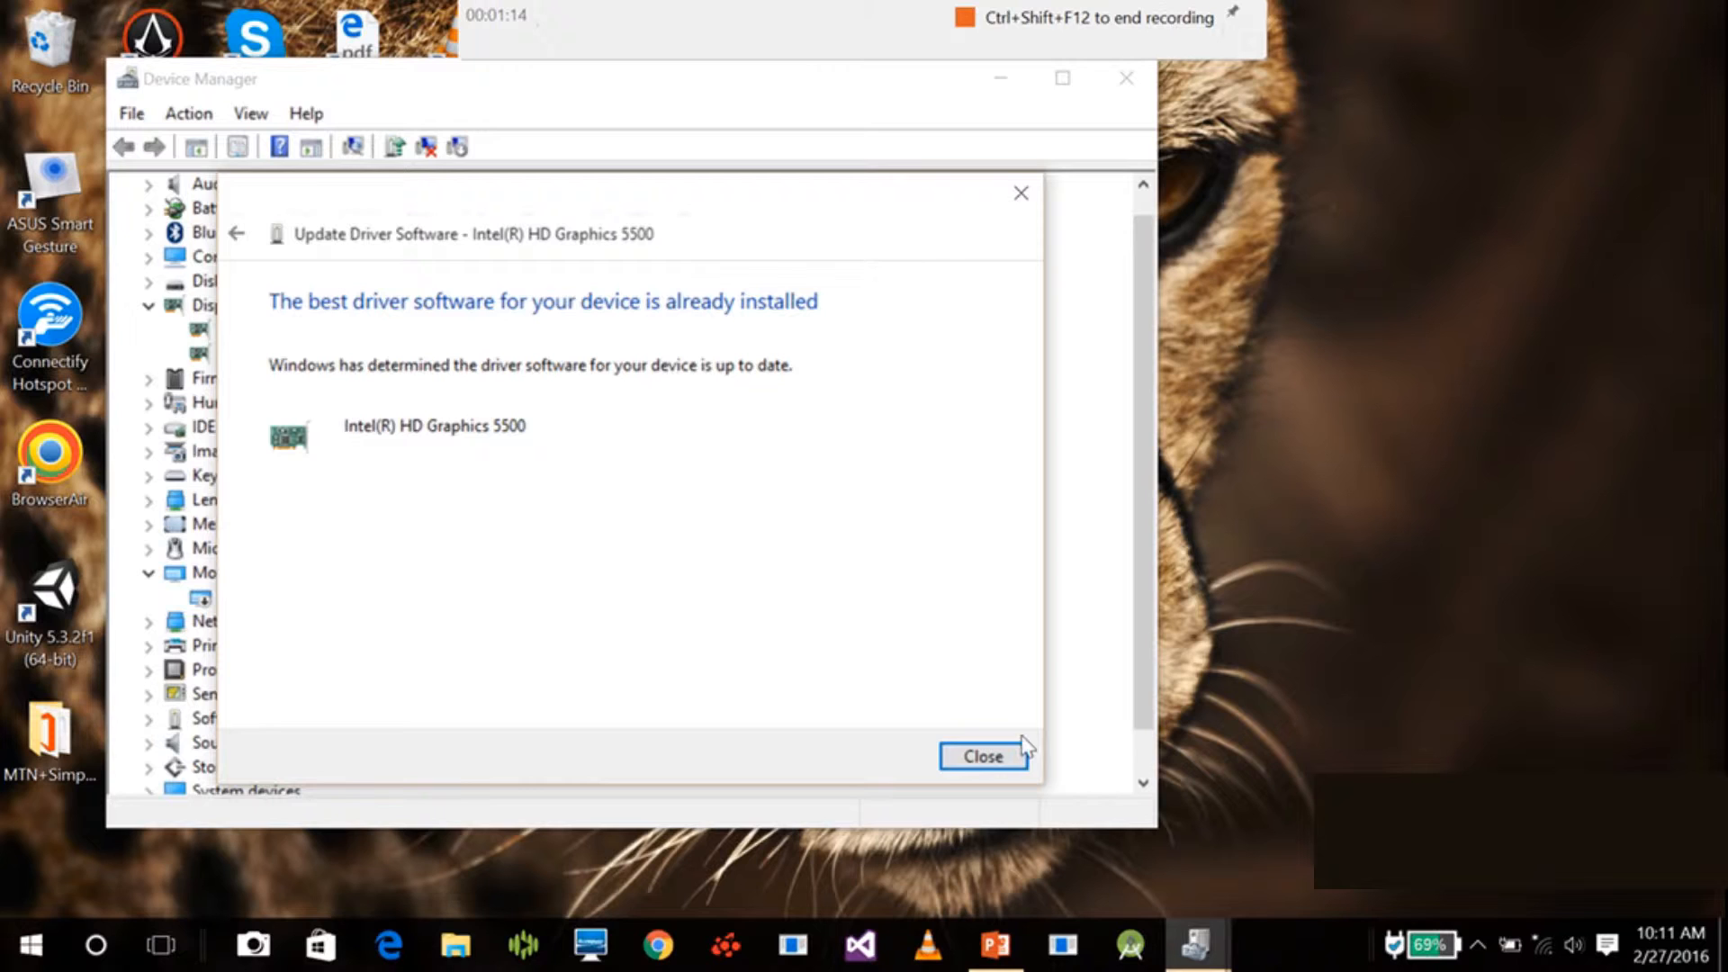
mouse_move(982, 757)
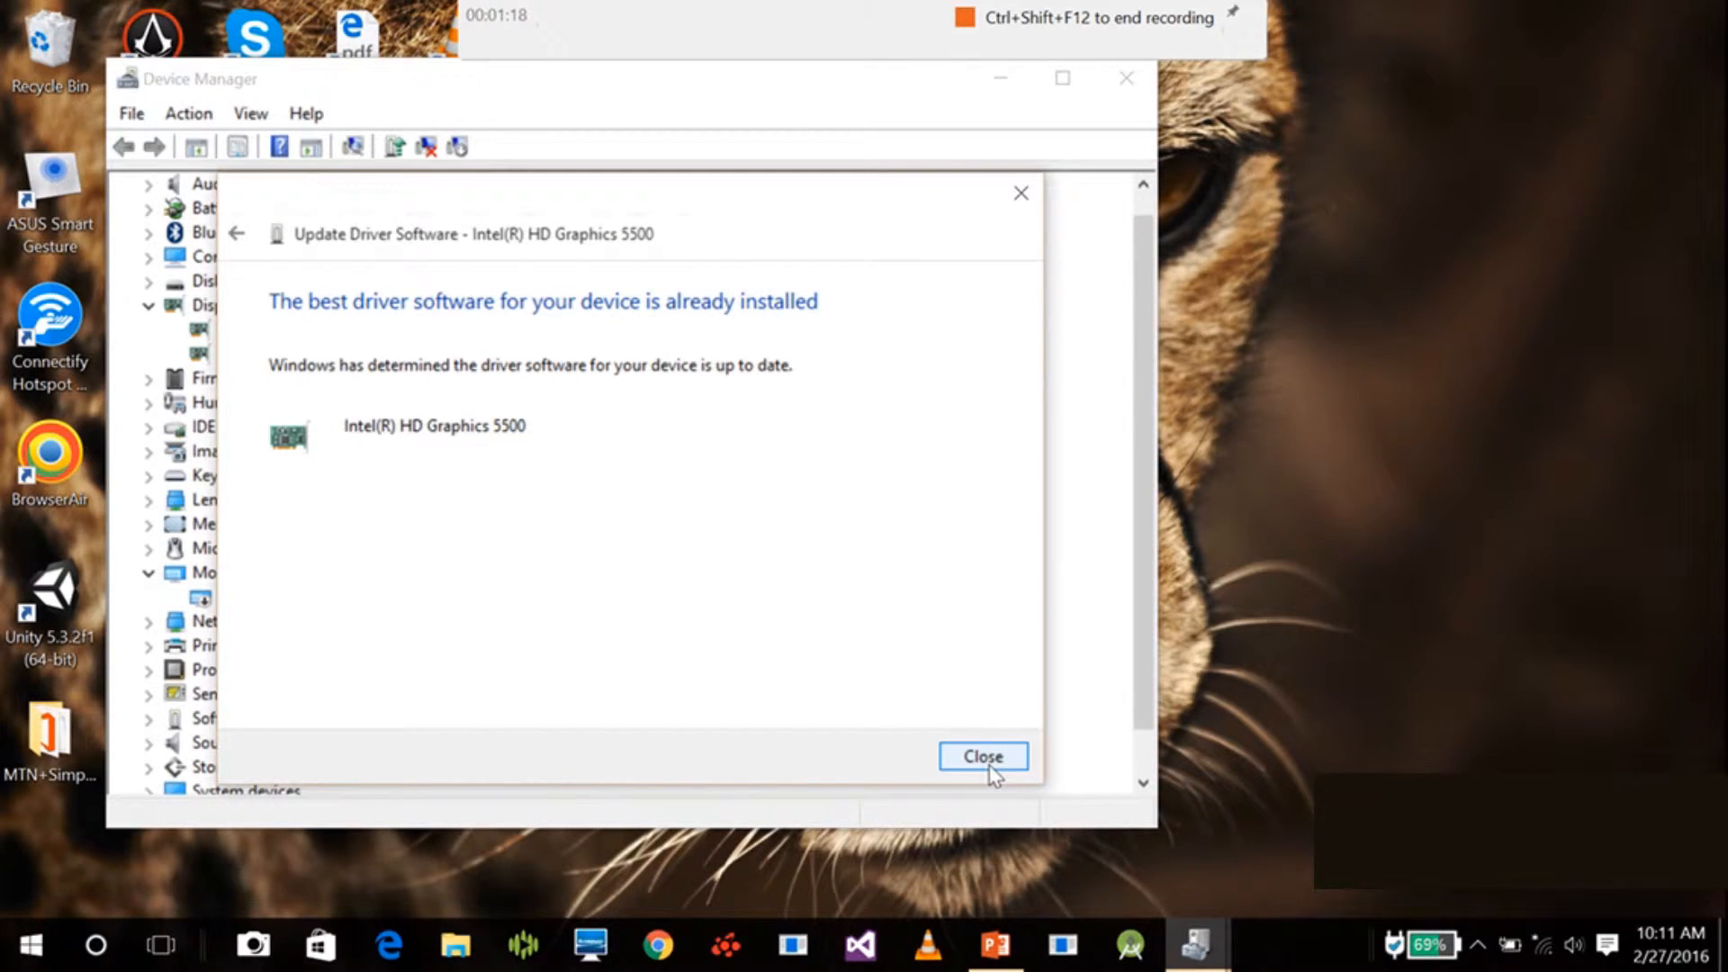
click(981, 756)
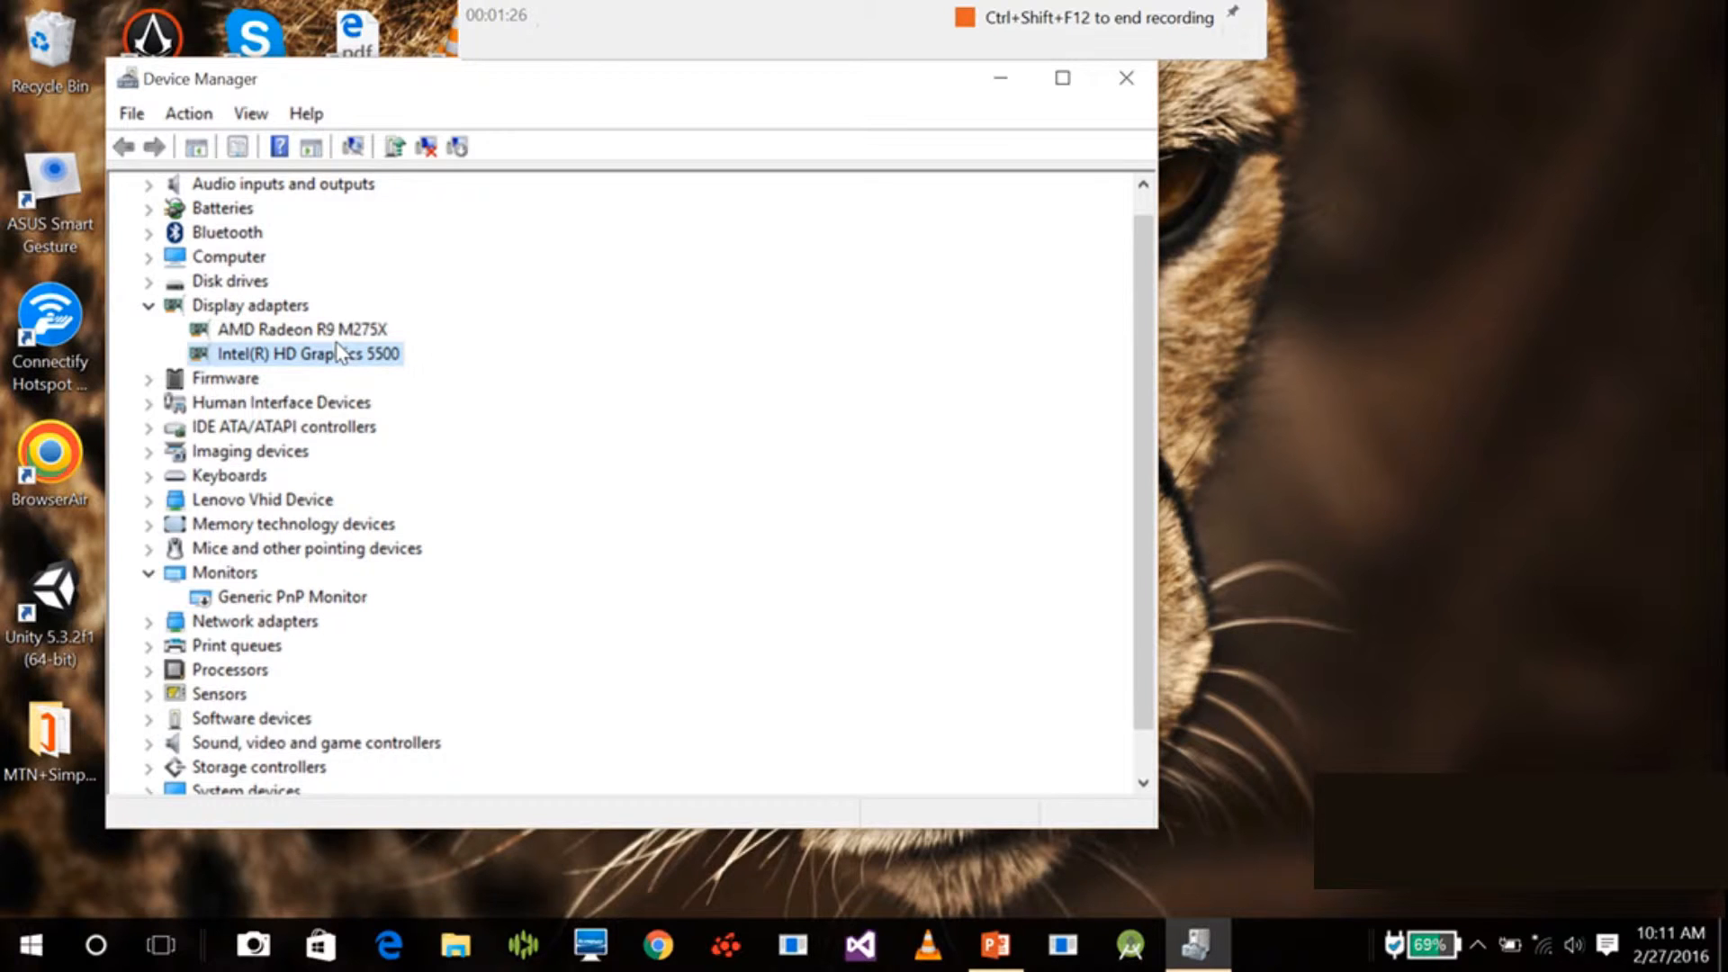
mouse_move(324, 366)
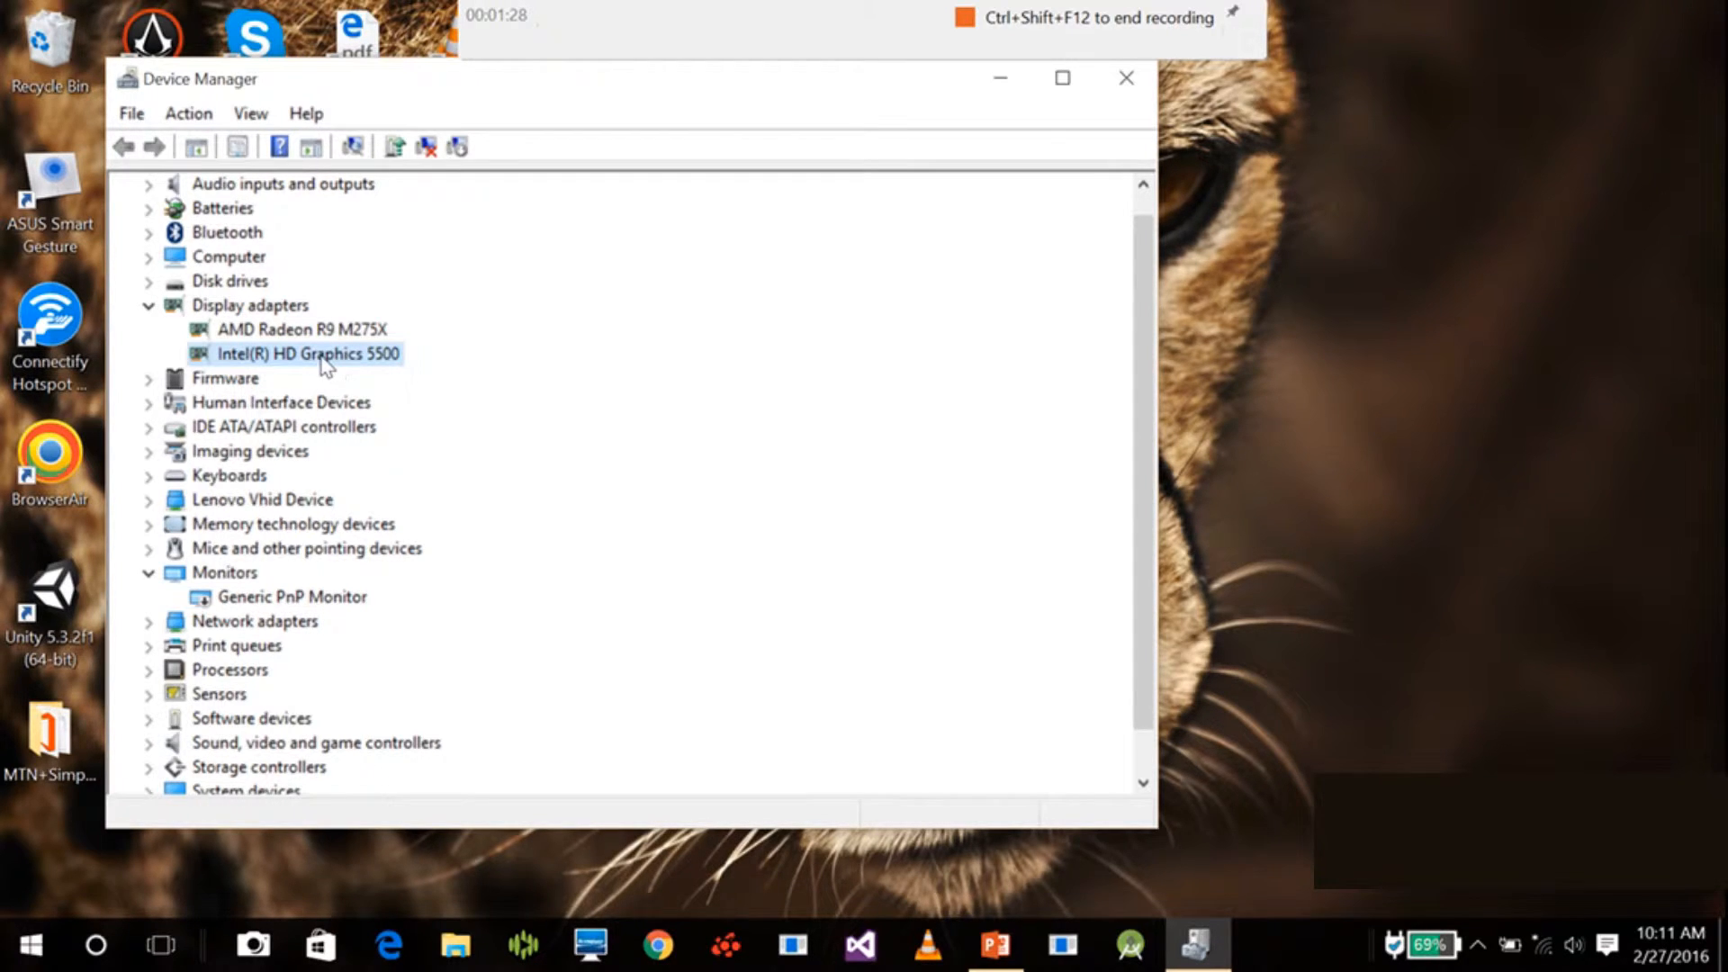
right_click(309, 354)
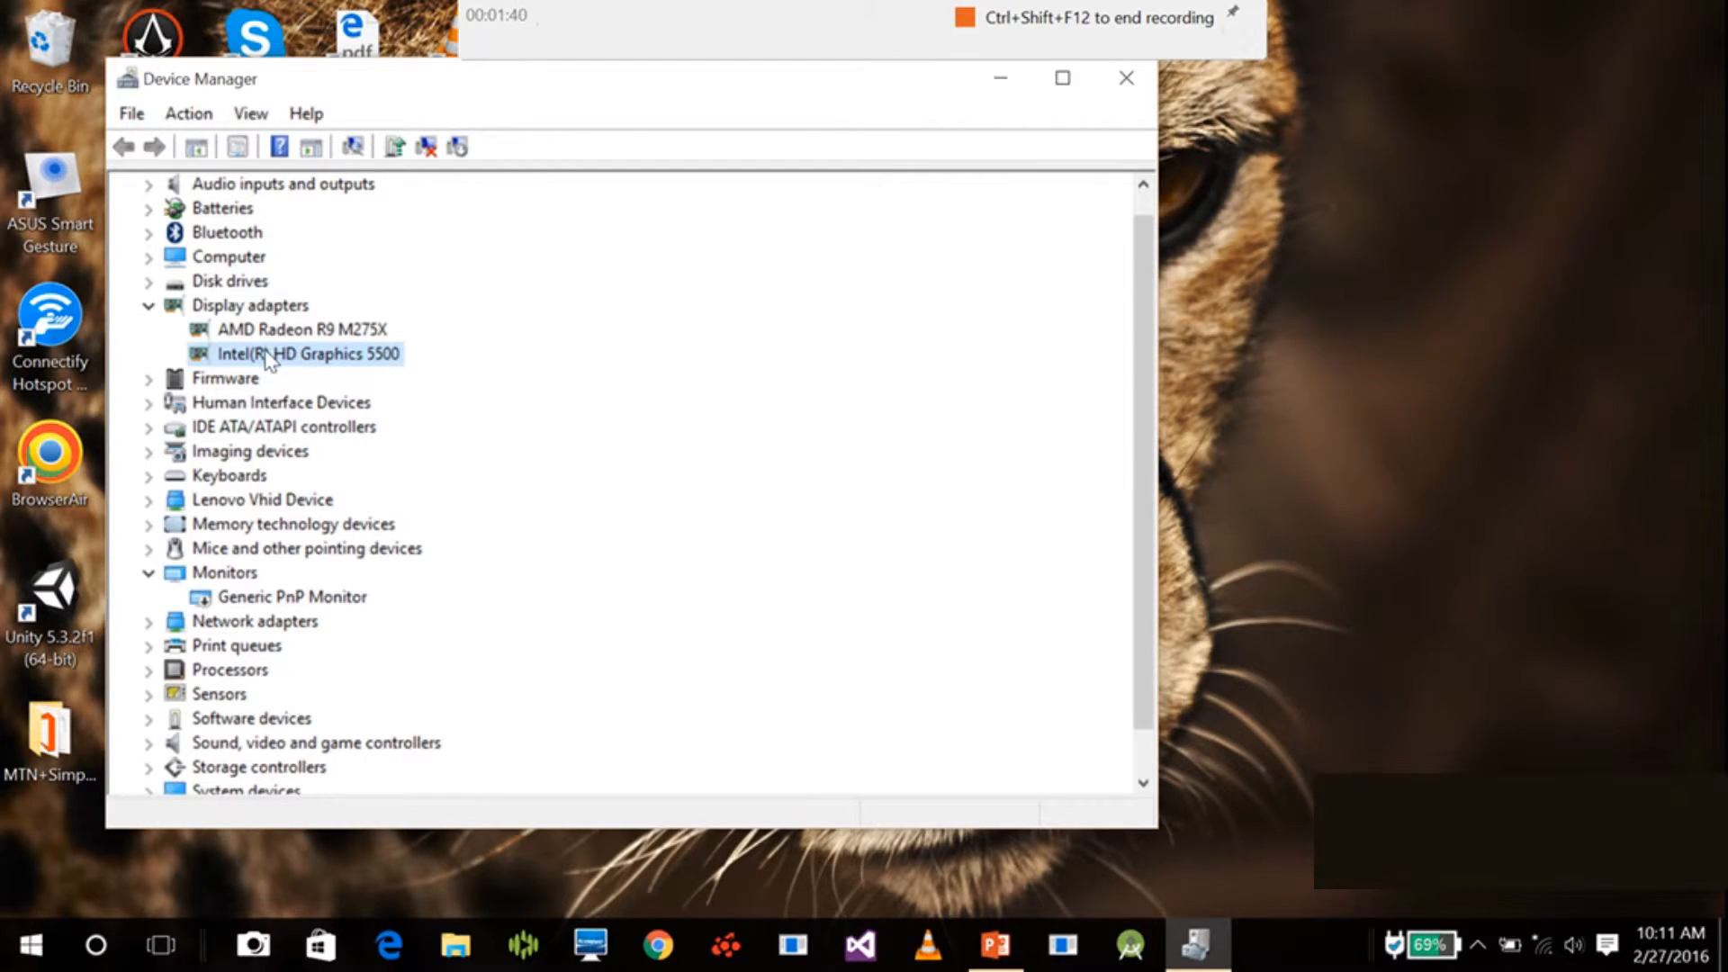
right_click(309, 354)
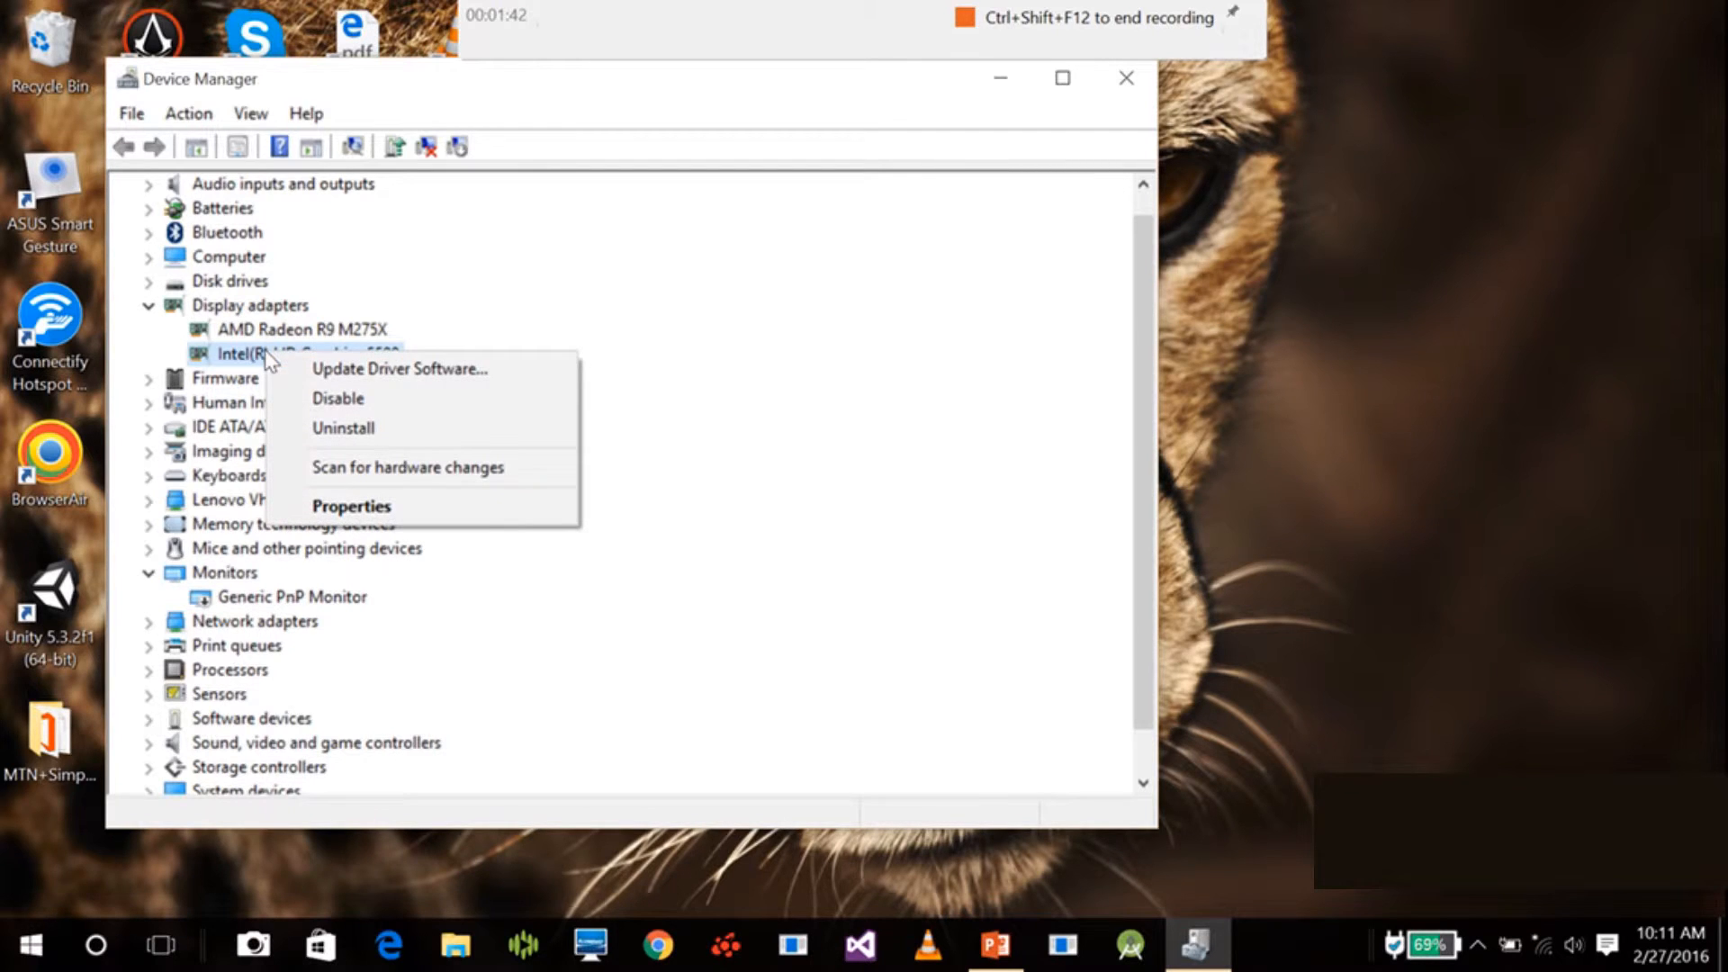
click(593, 315)
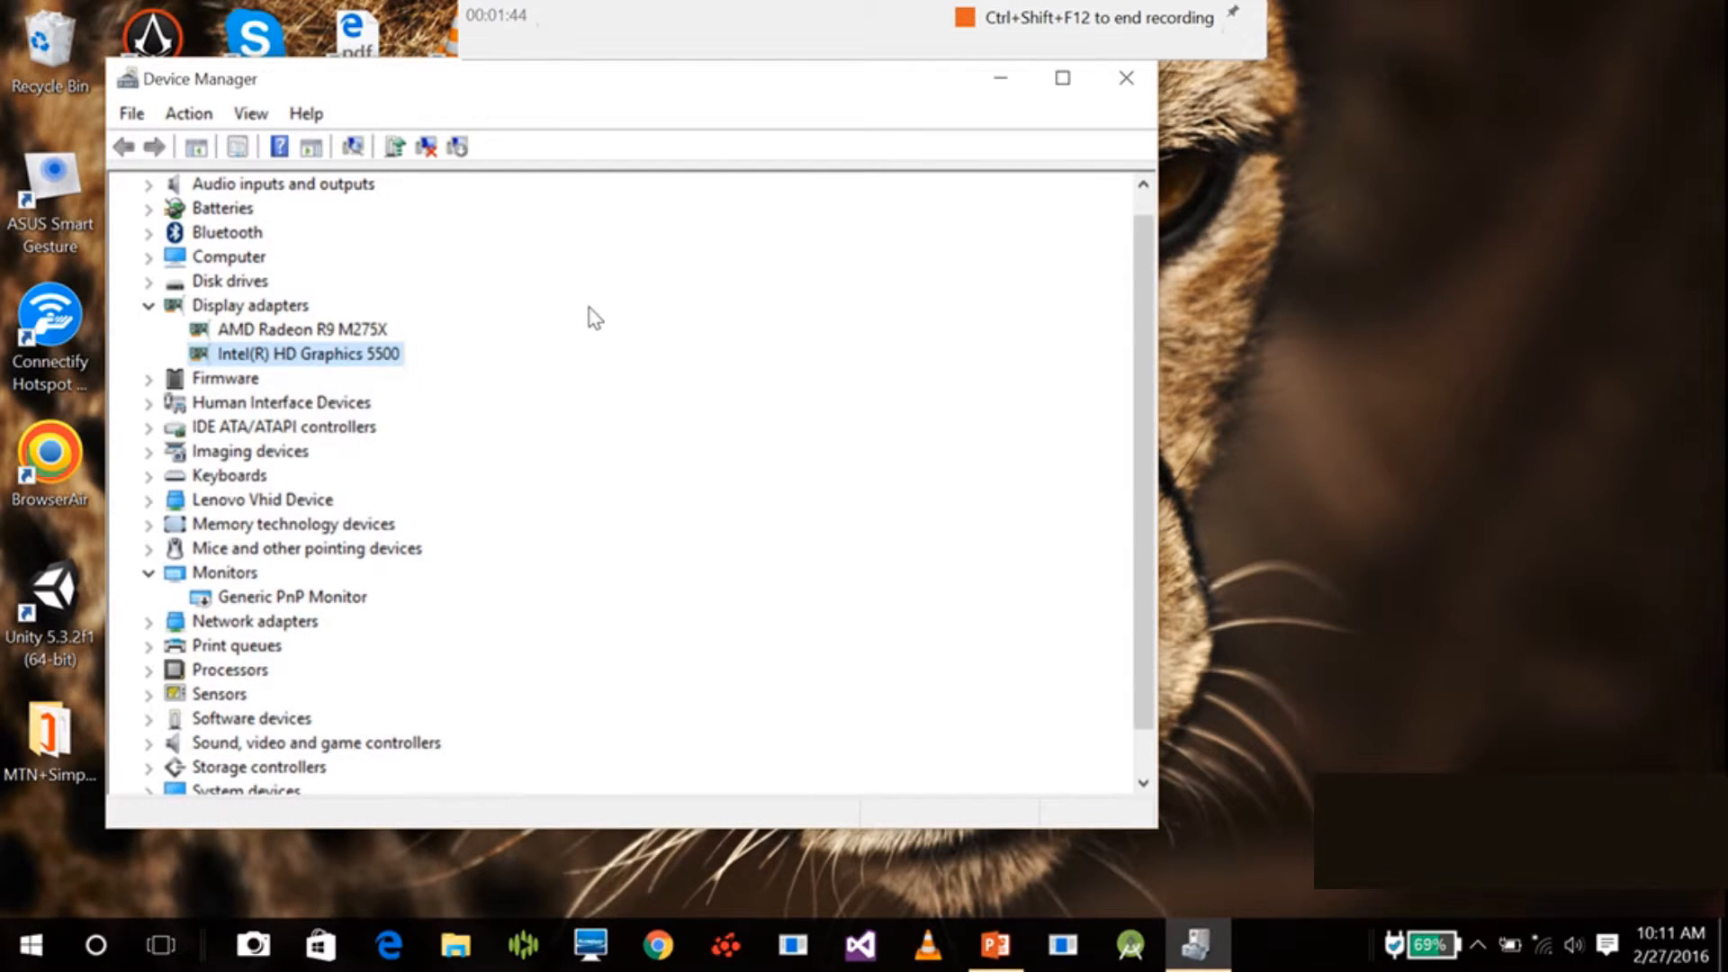
mouse_move(285, 368)
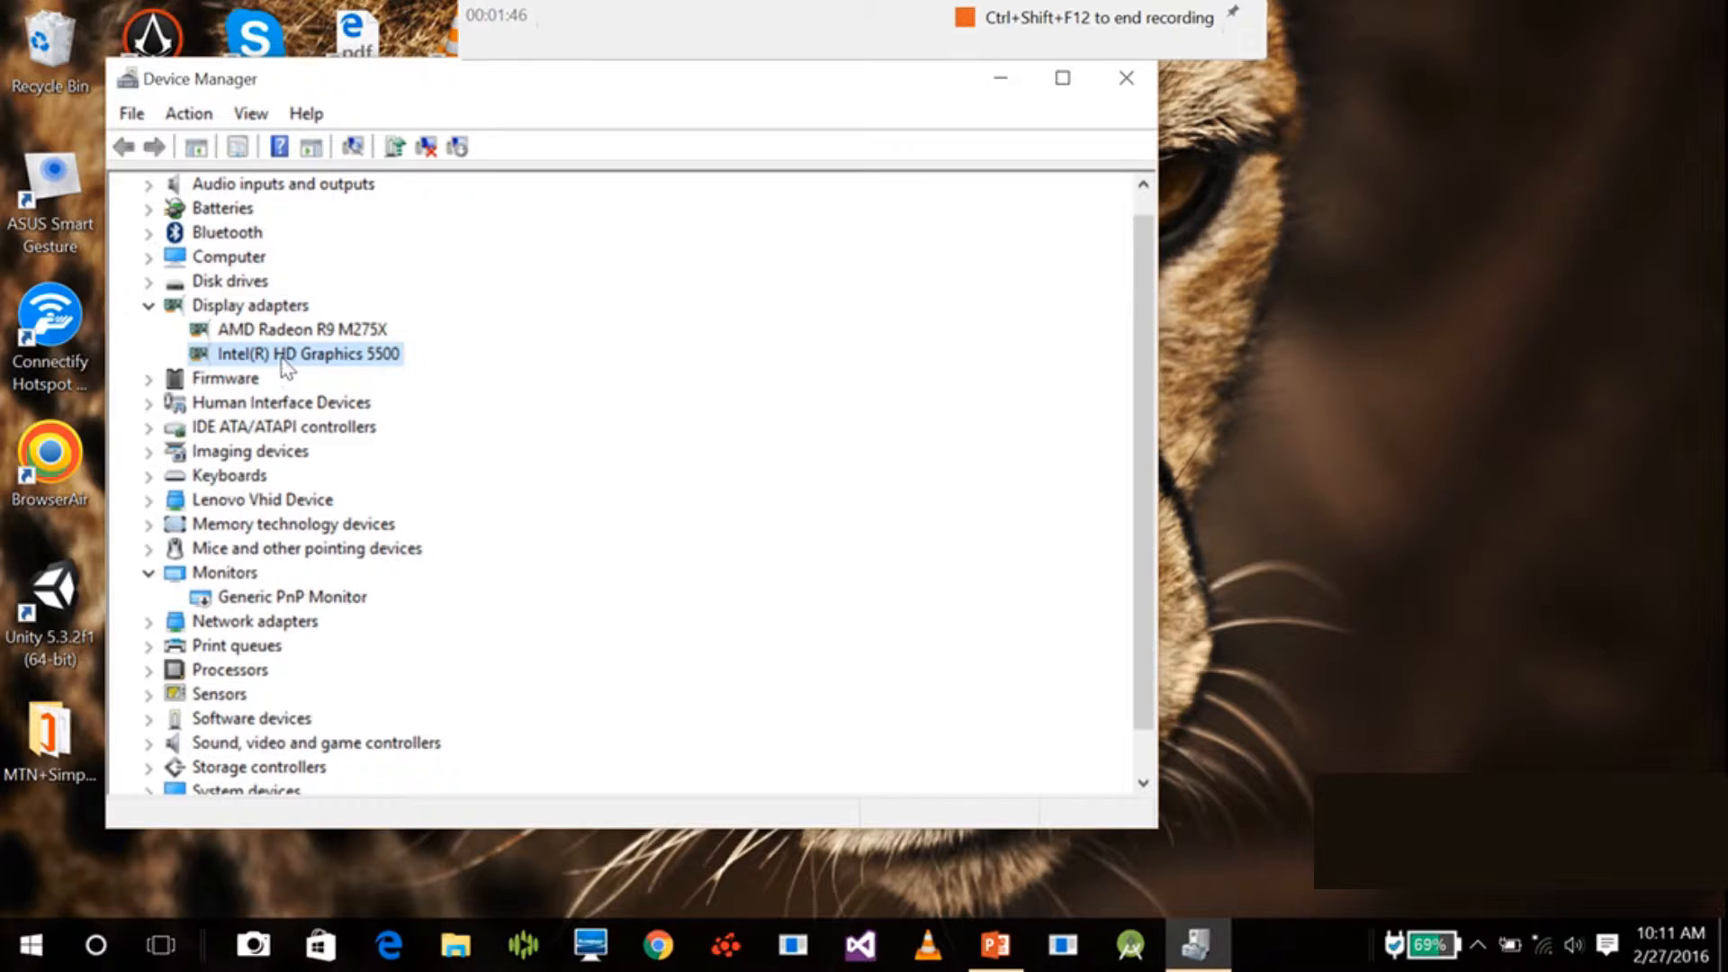
mouse_move(1554, 956)
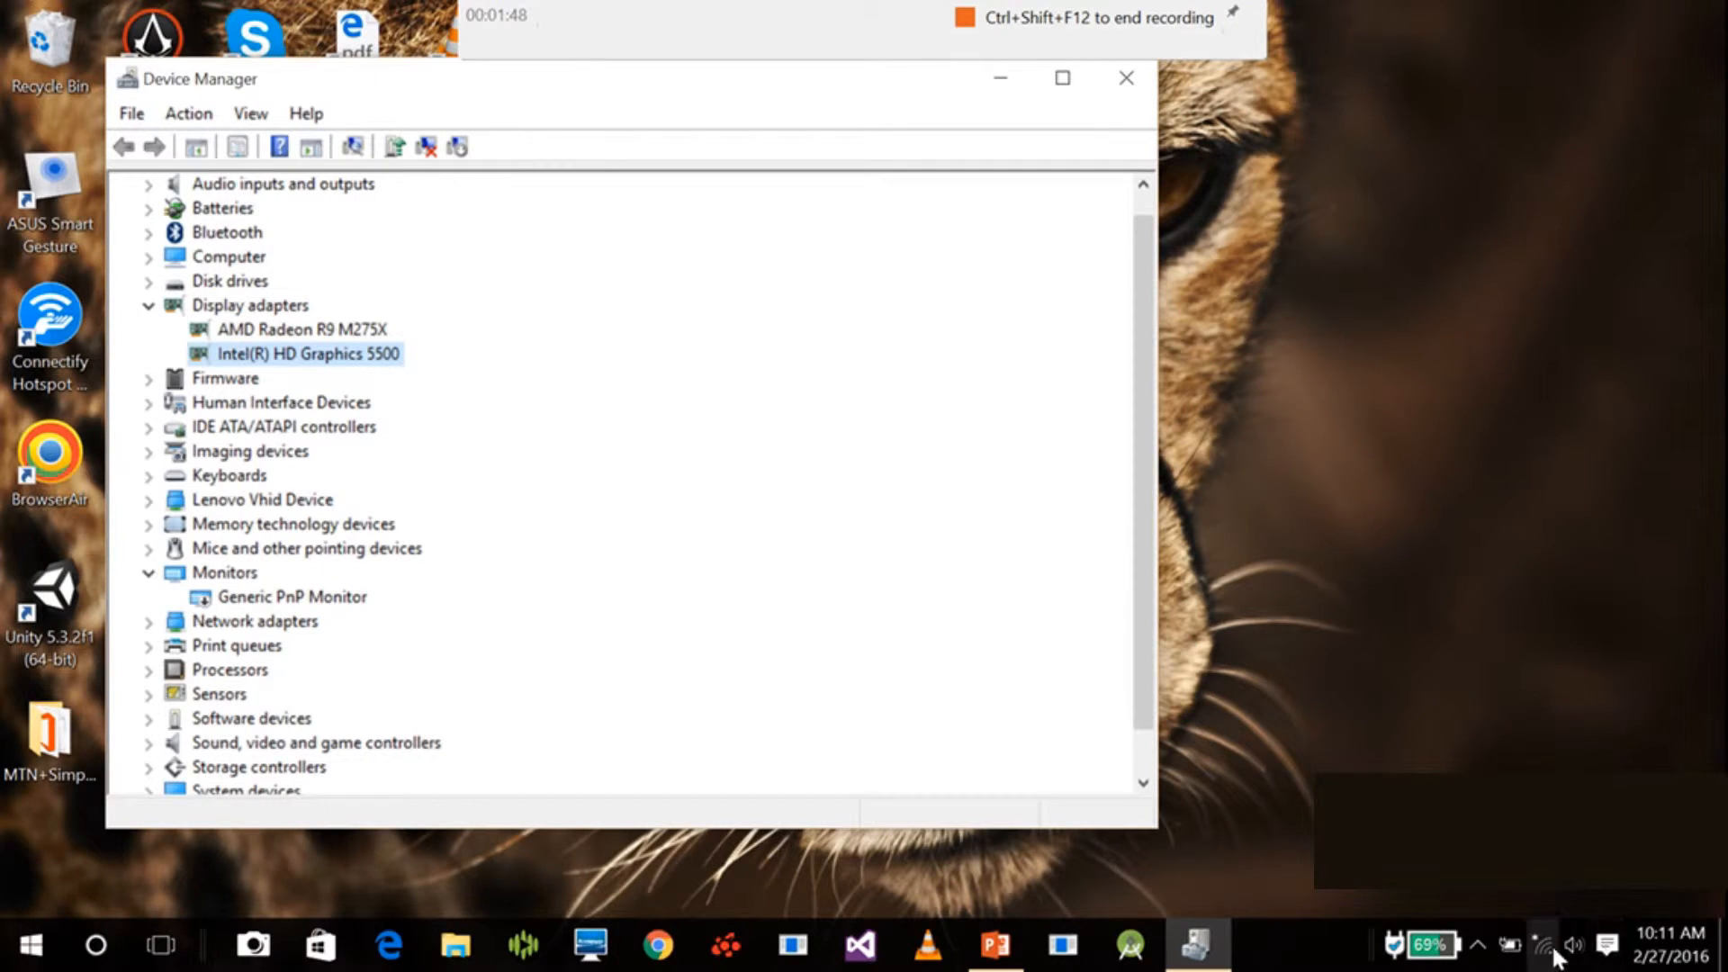
mouse_move(1544, 944)
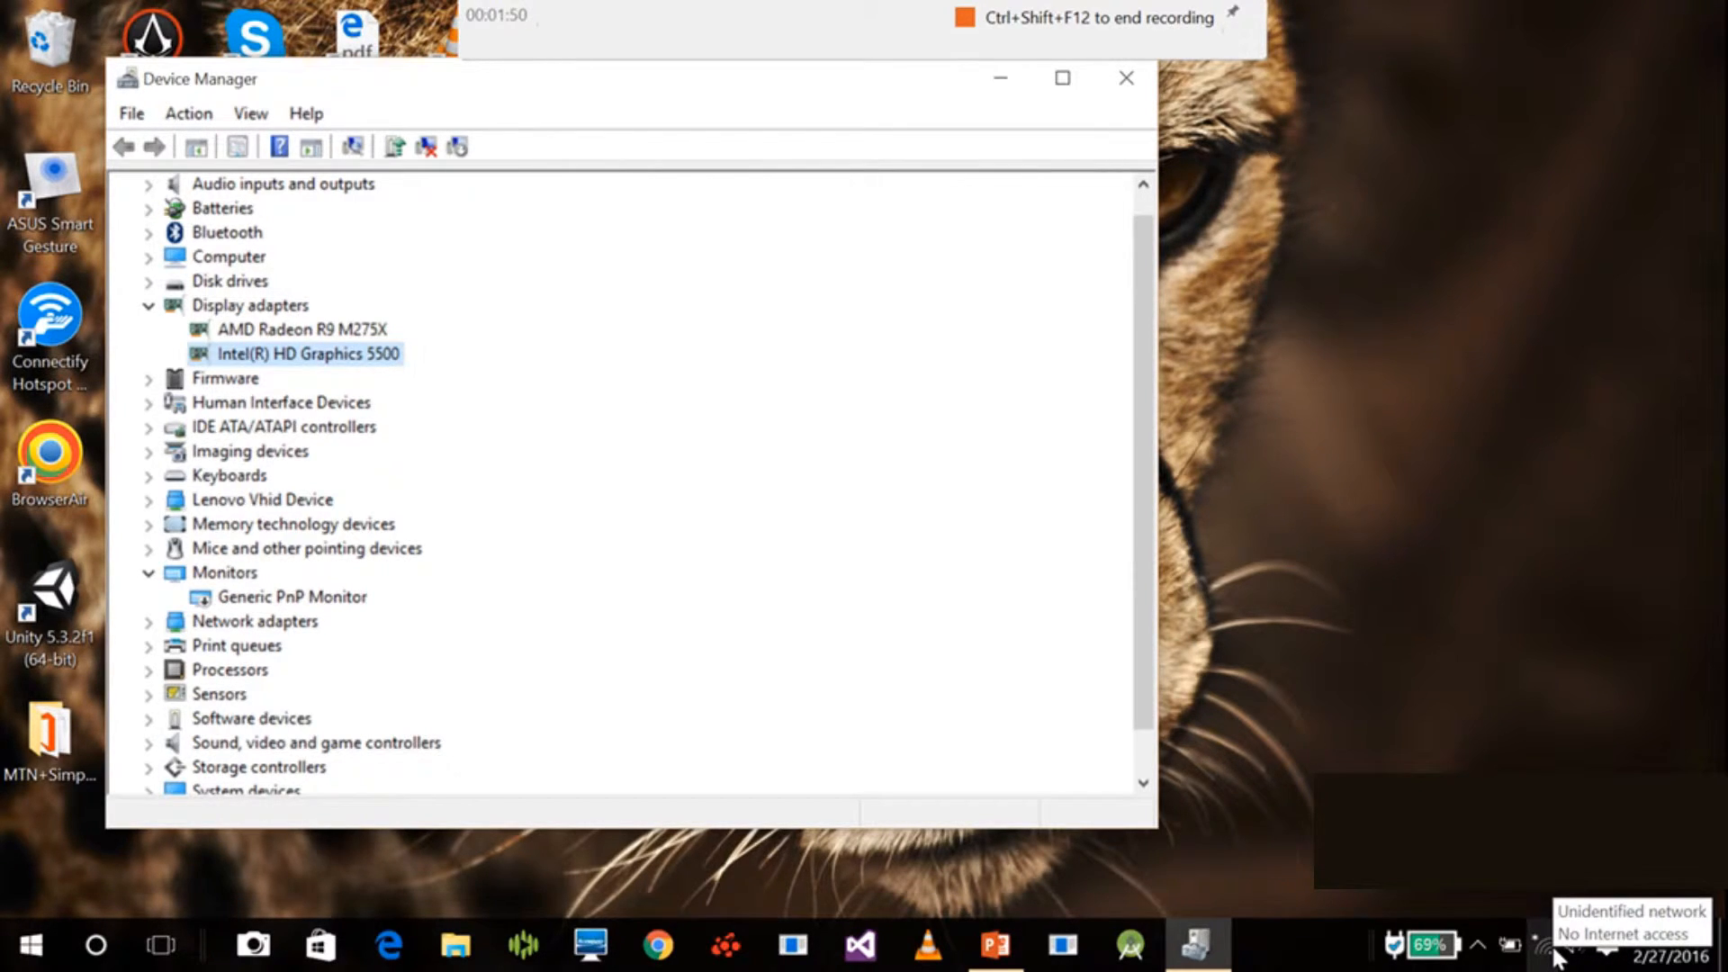
mouse_move(1425, 944)
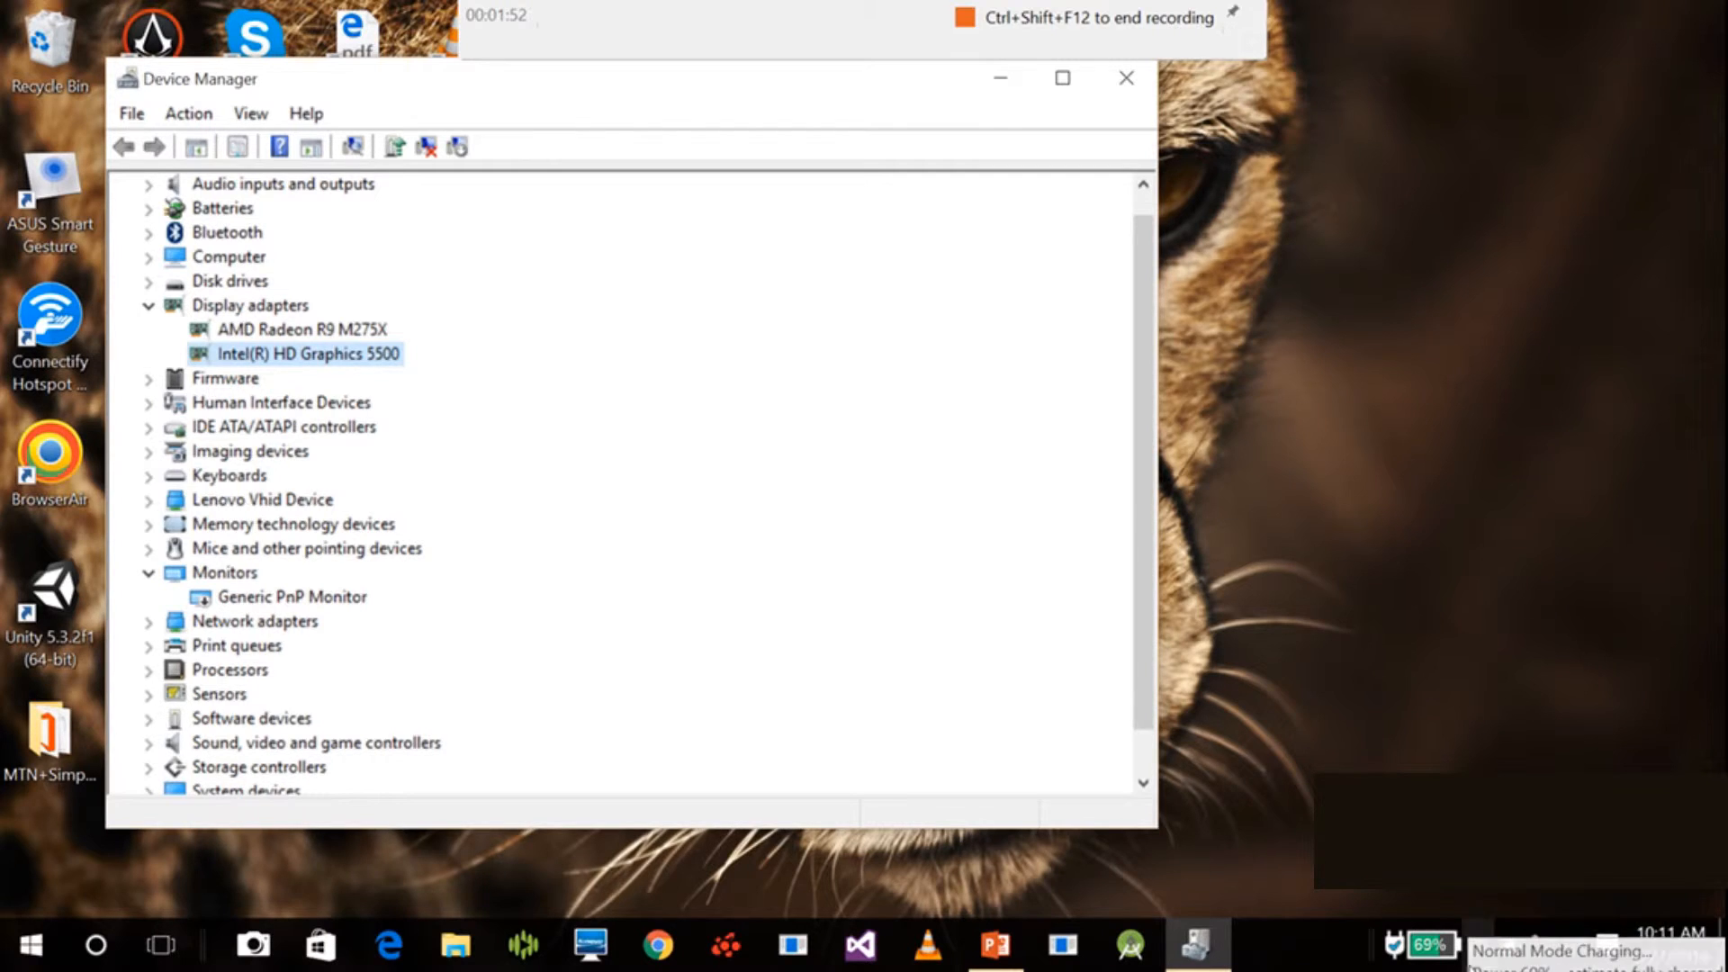
mouse_move(1510, 953)
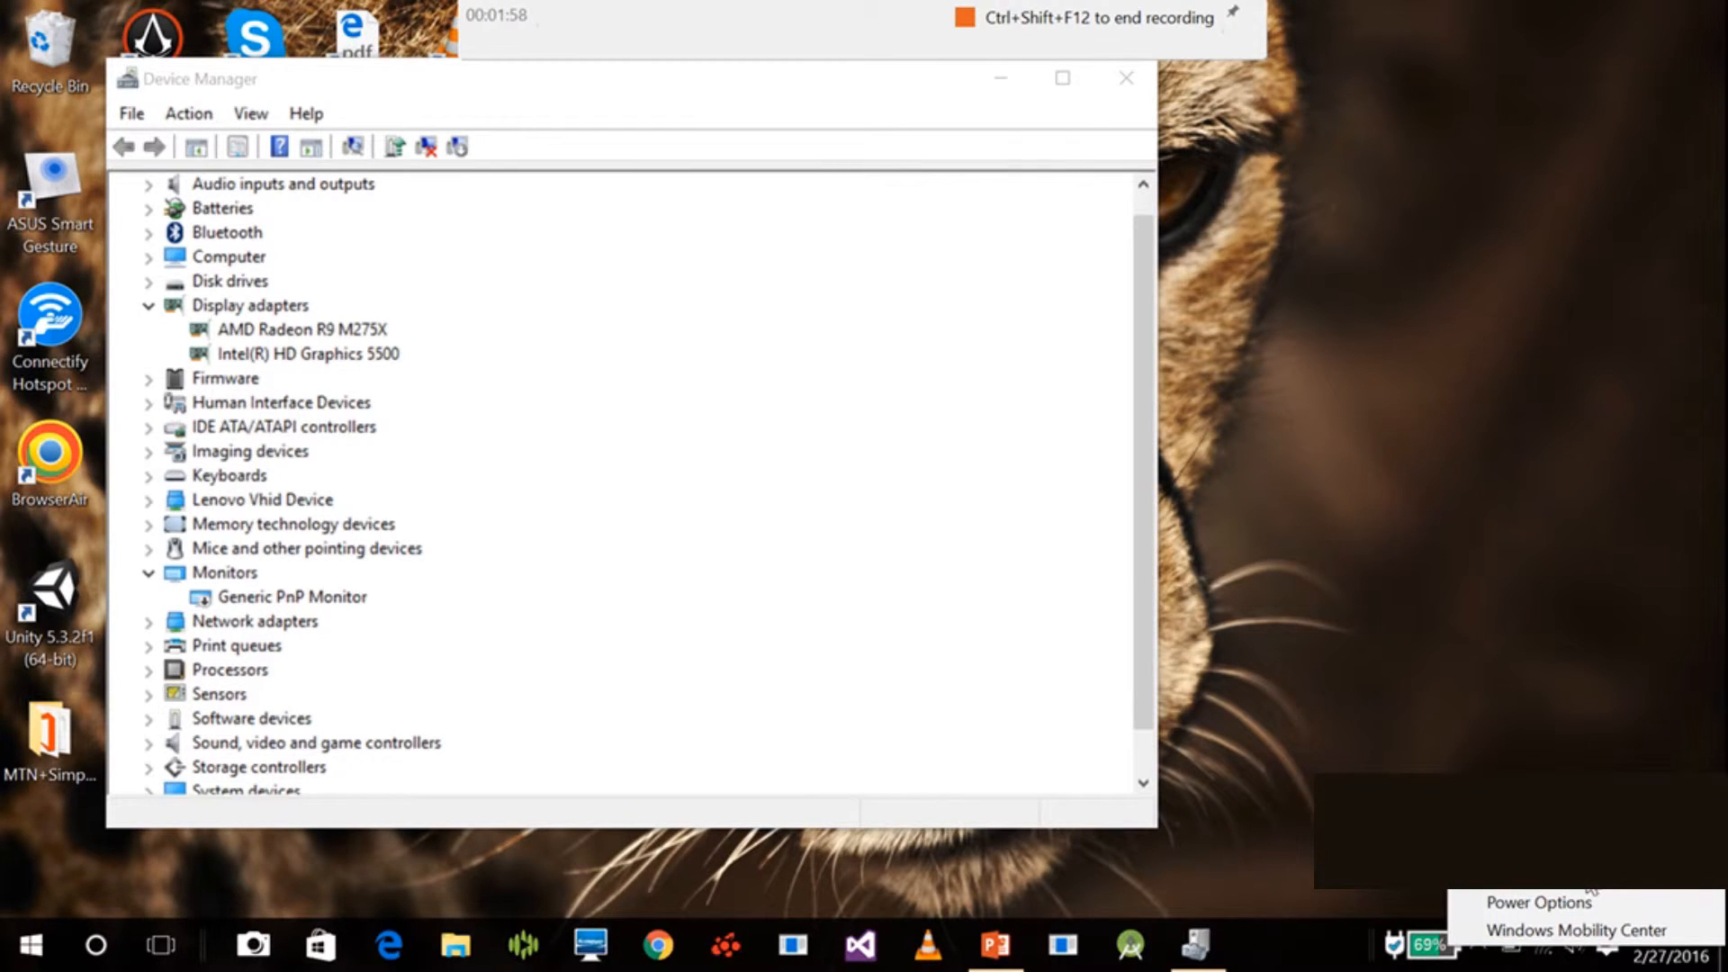
click(1536, 902)
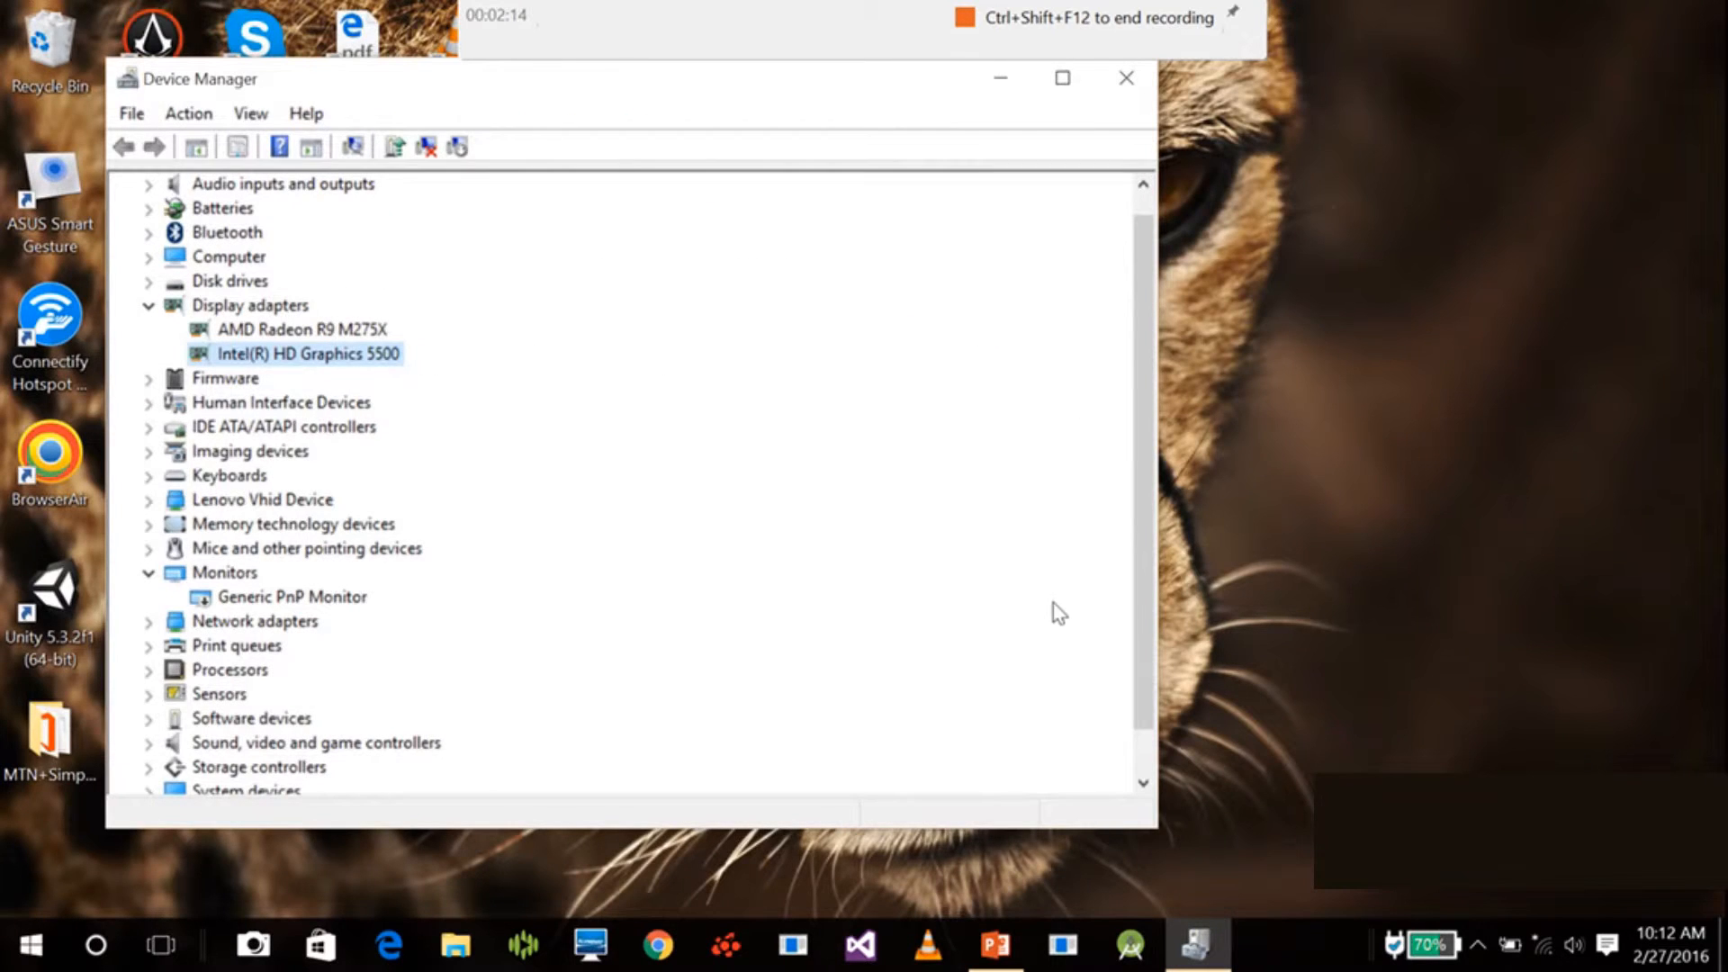
mouse_move(162, 598)
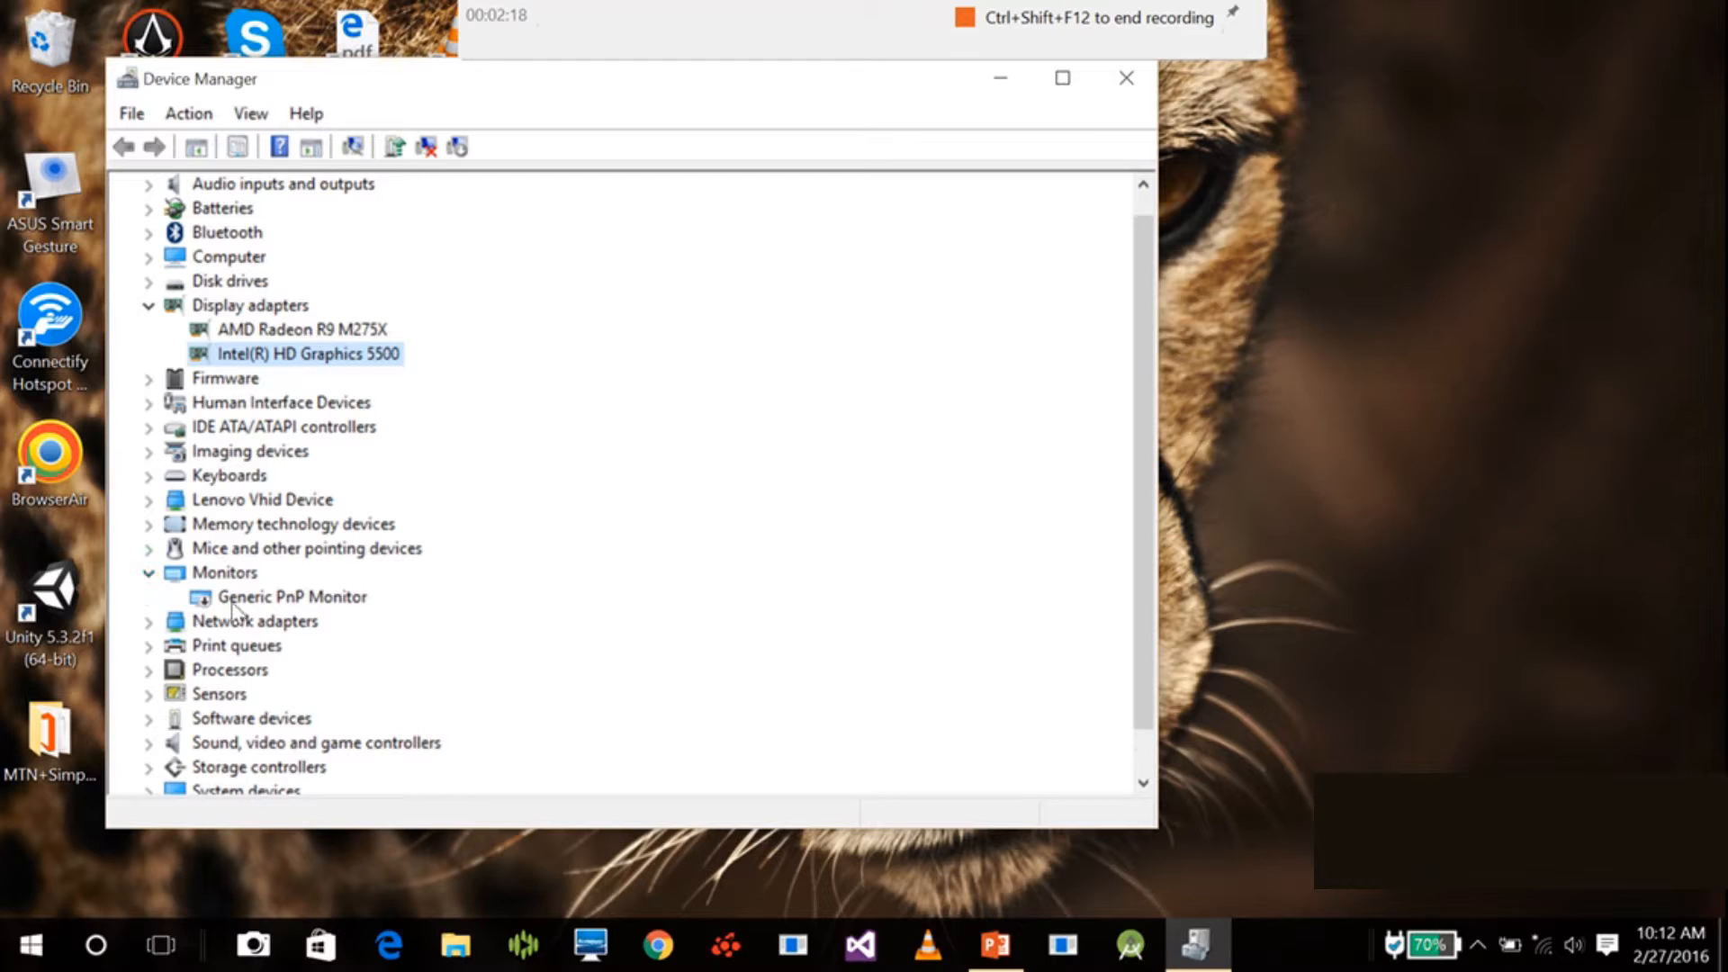
Enable Generic PnP Monitor under Monitors from its context menu.
click(291, 596)
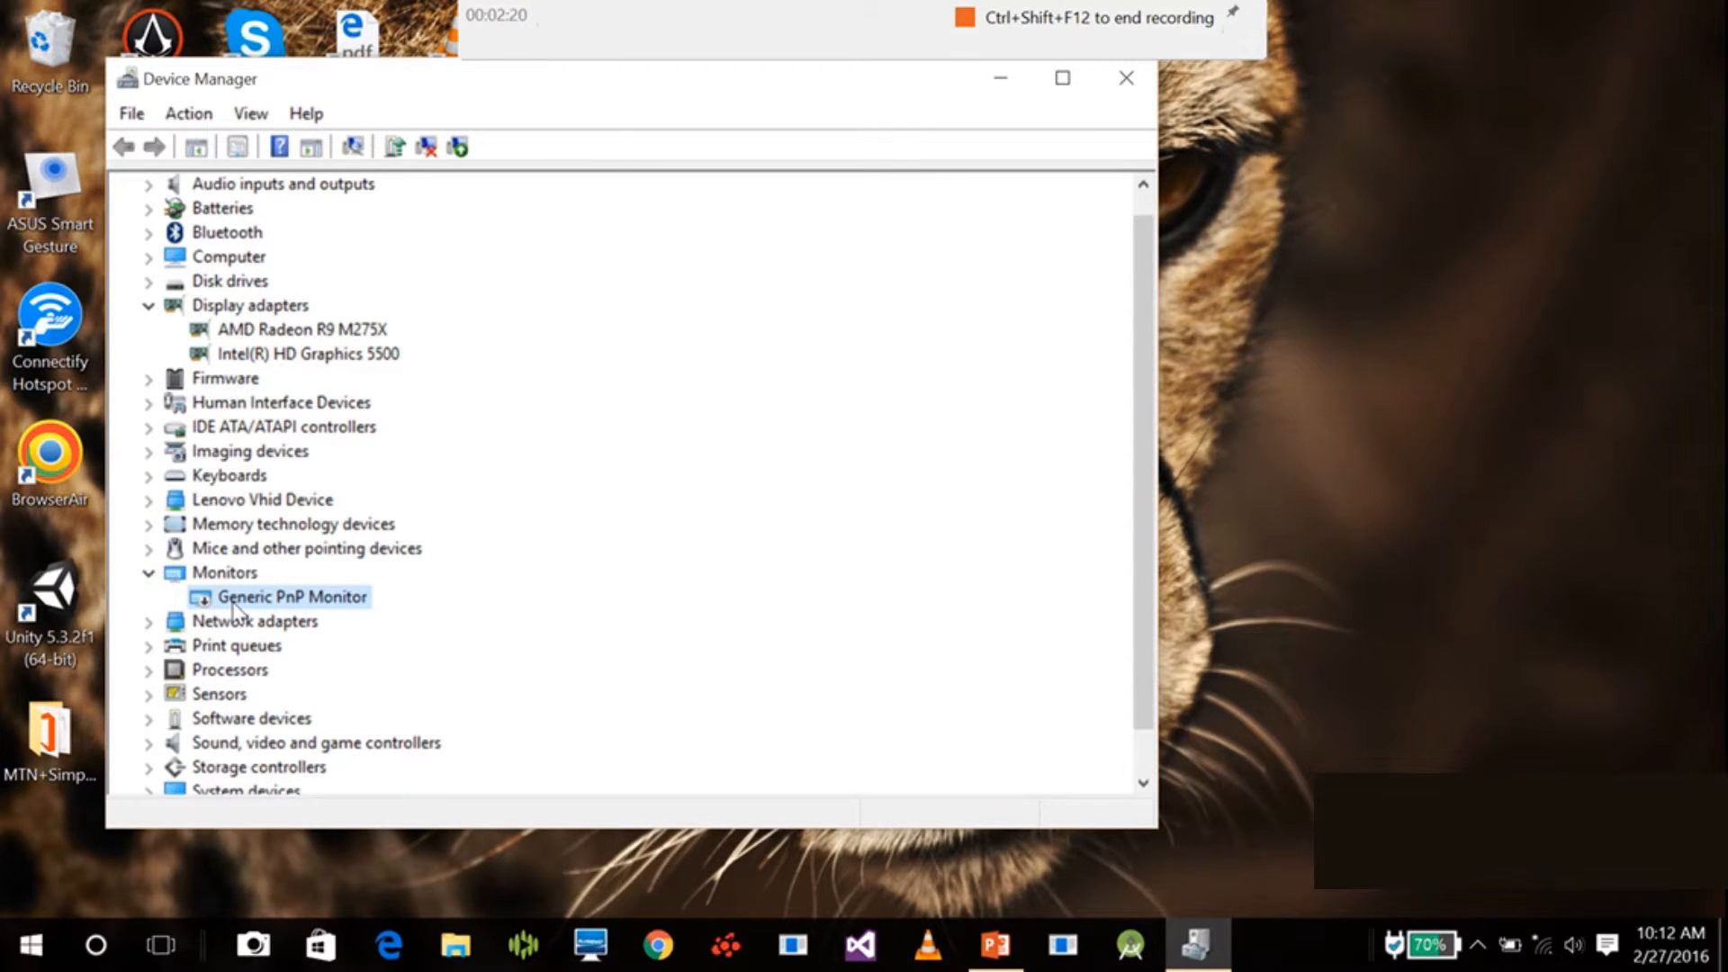
right_click(290, 596)
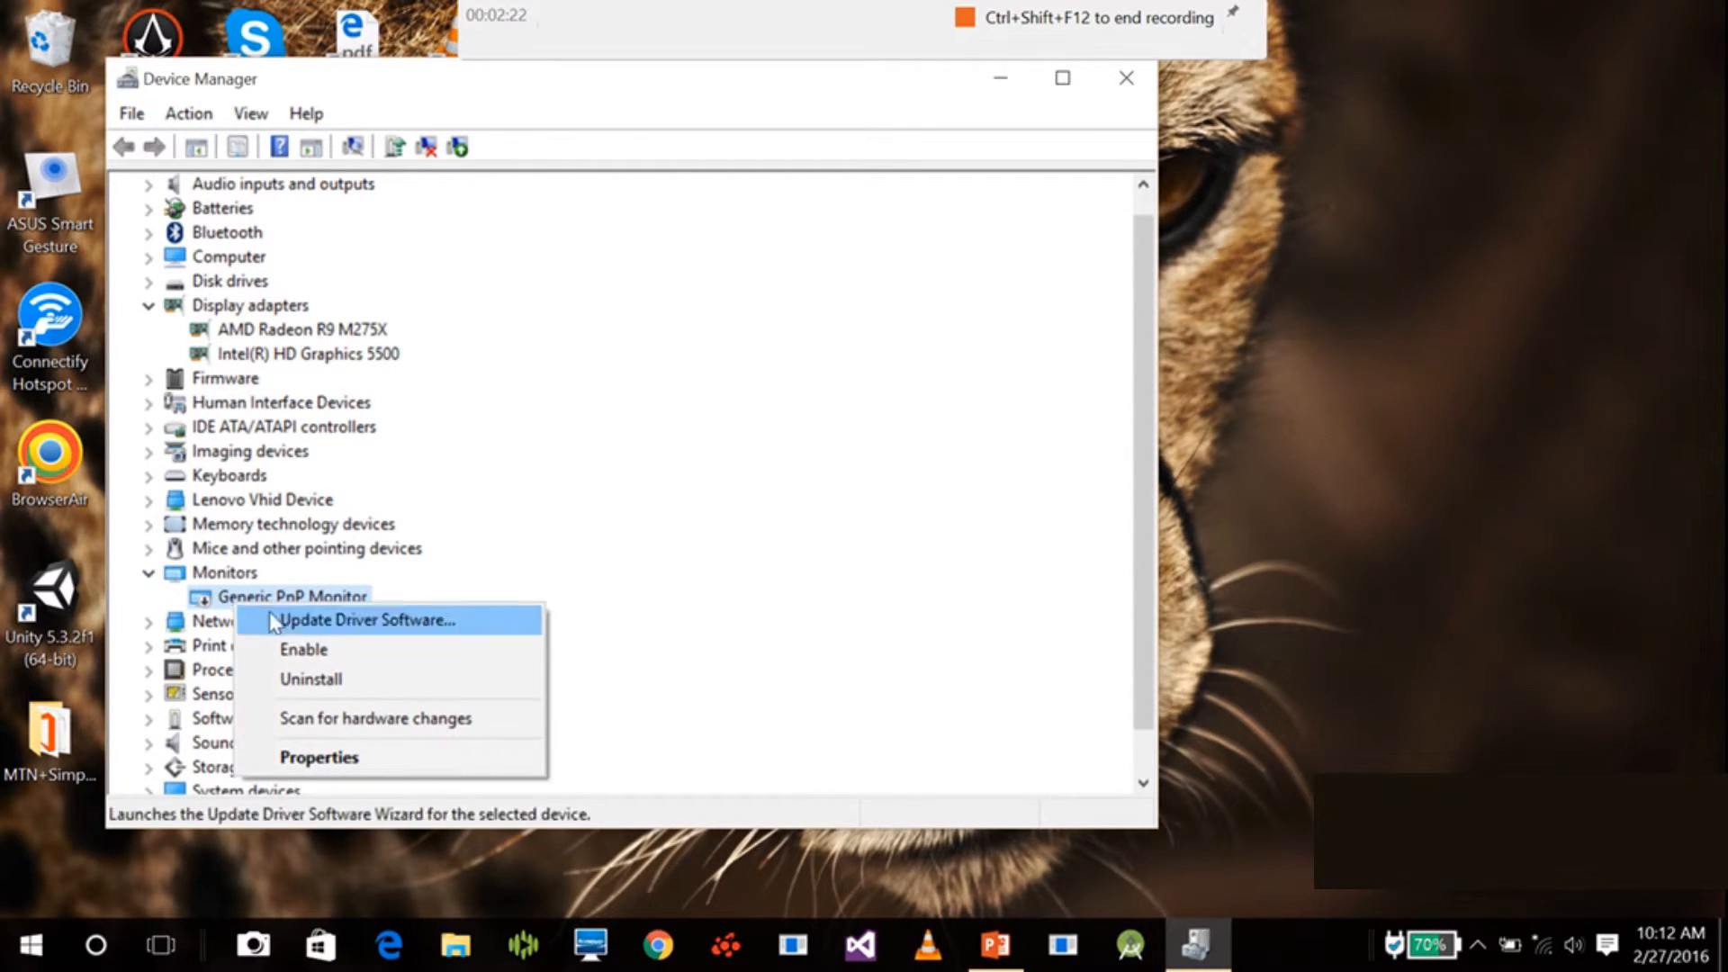
mouse_move(321, 659)
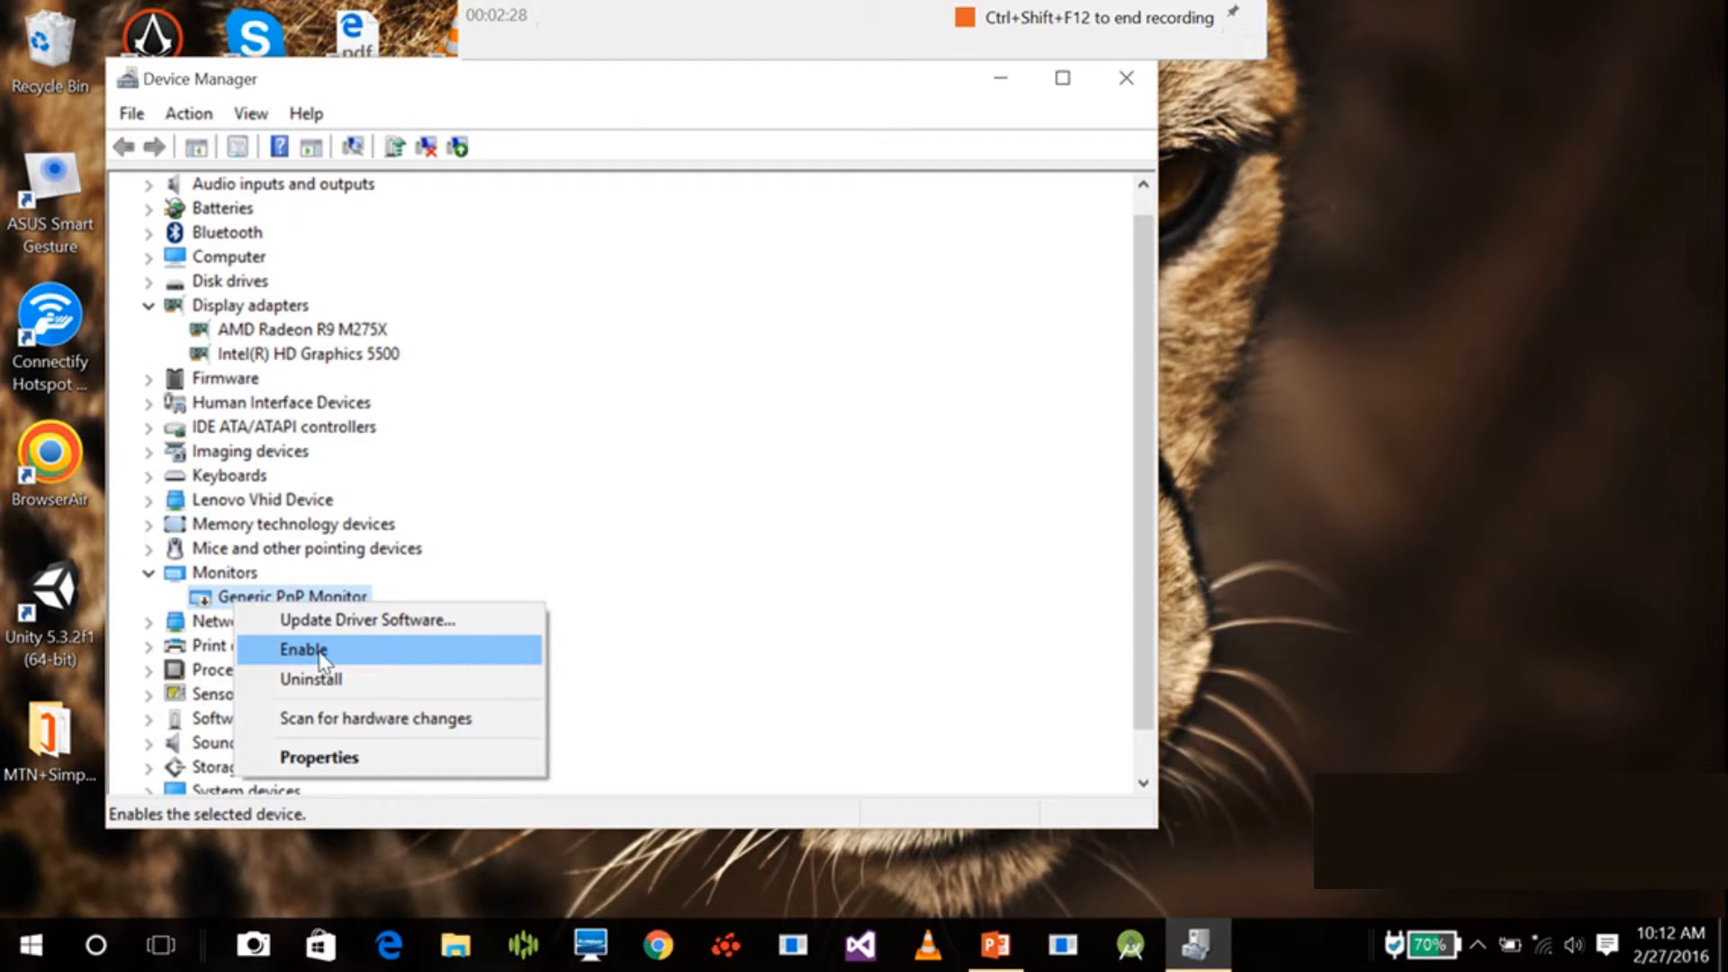
click(305, 648)
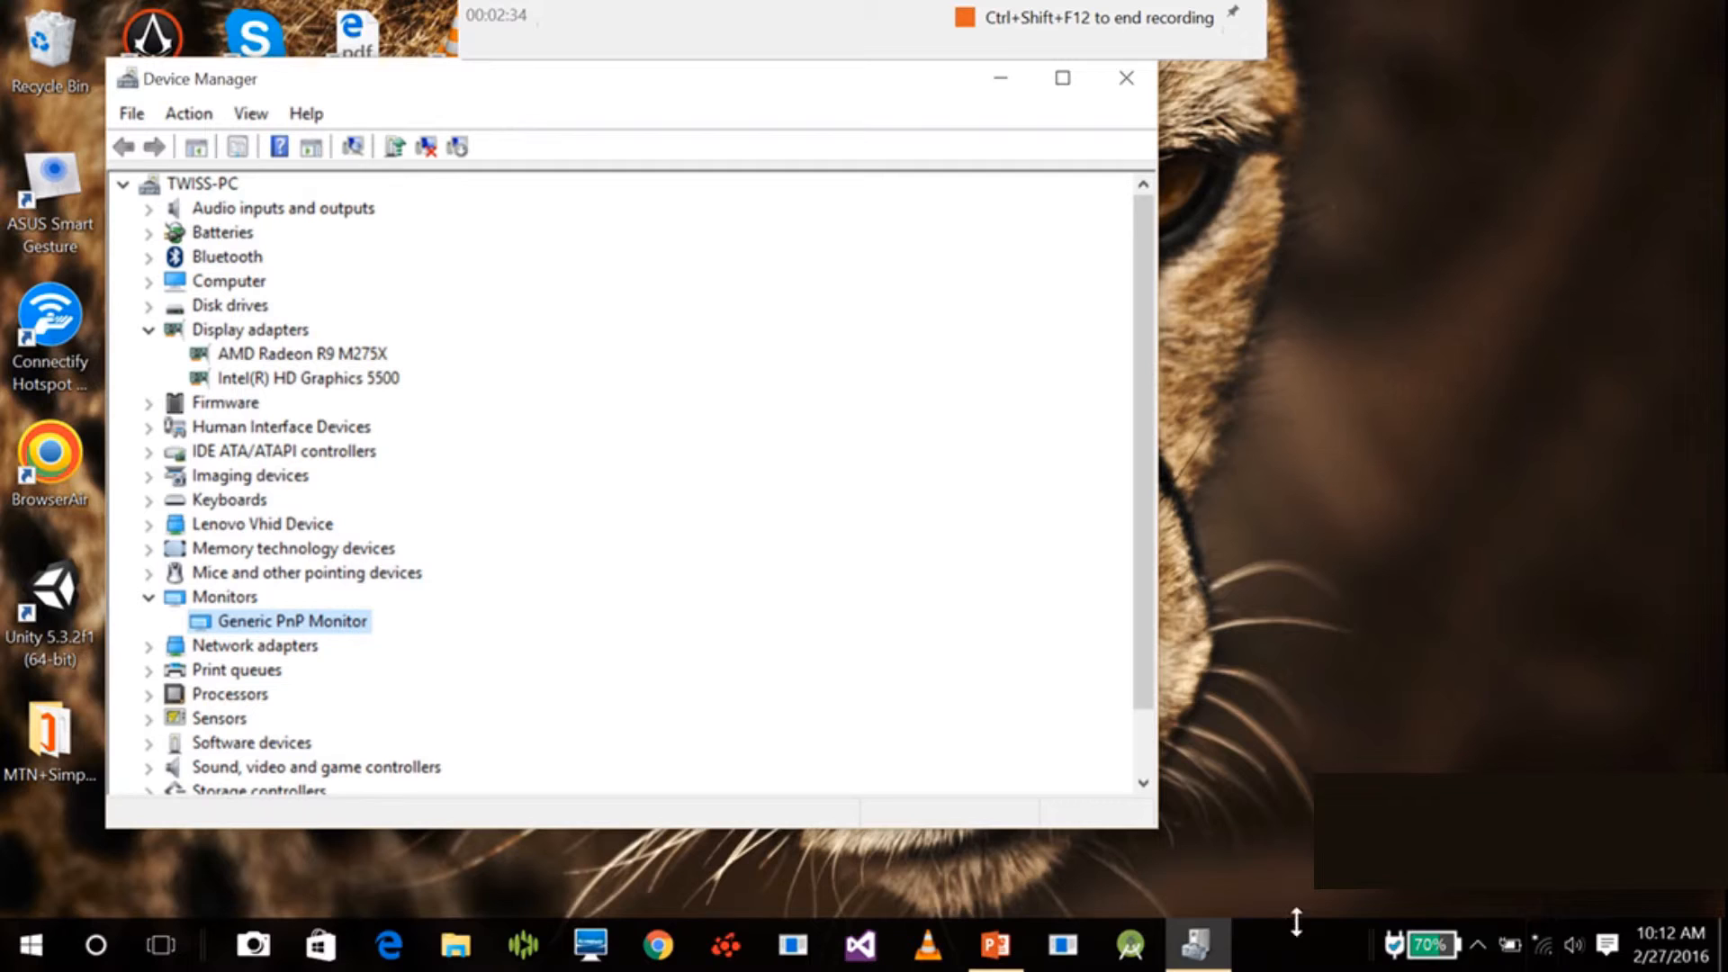
mouse_move(1517, 953)
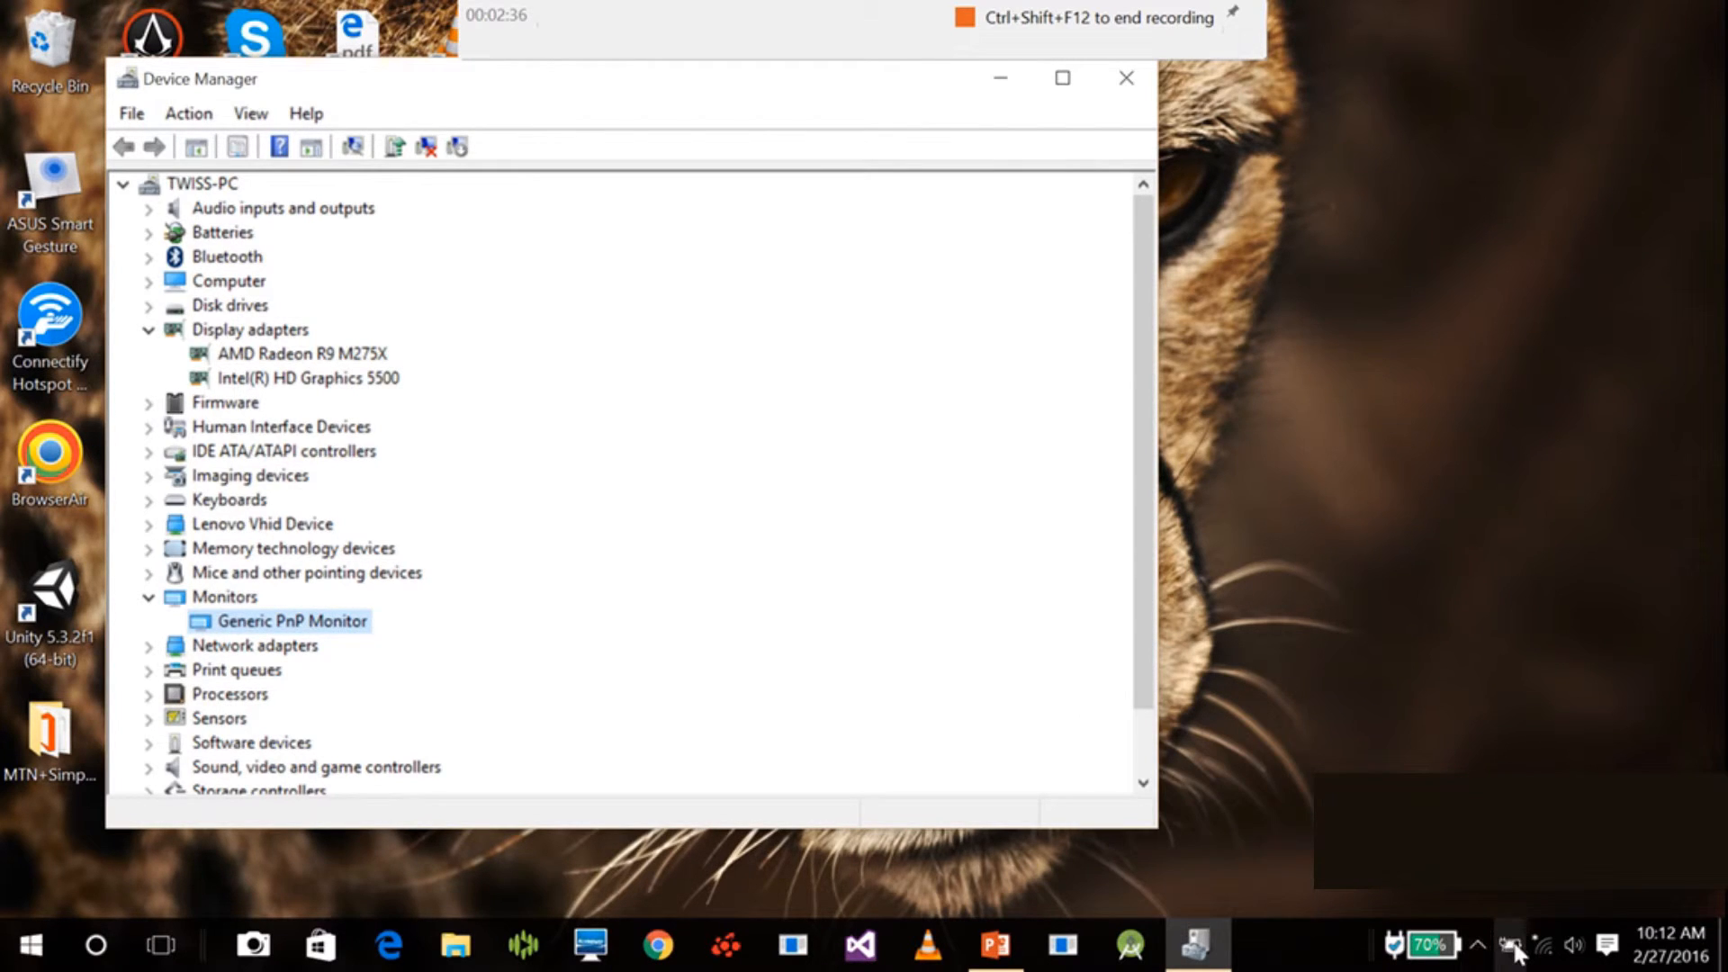
click(1425, 943)
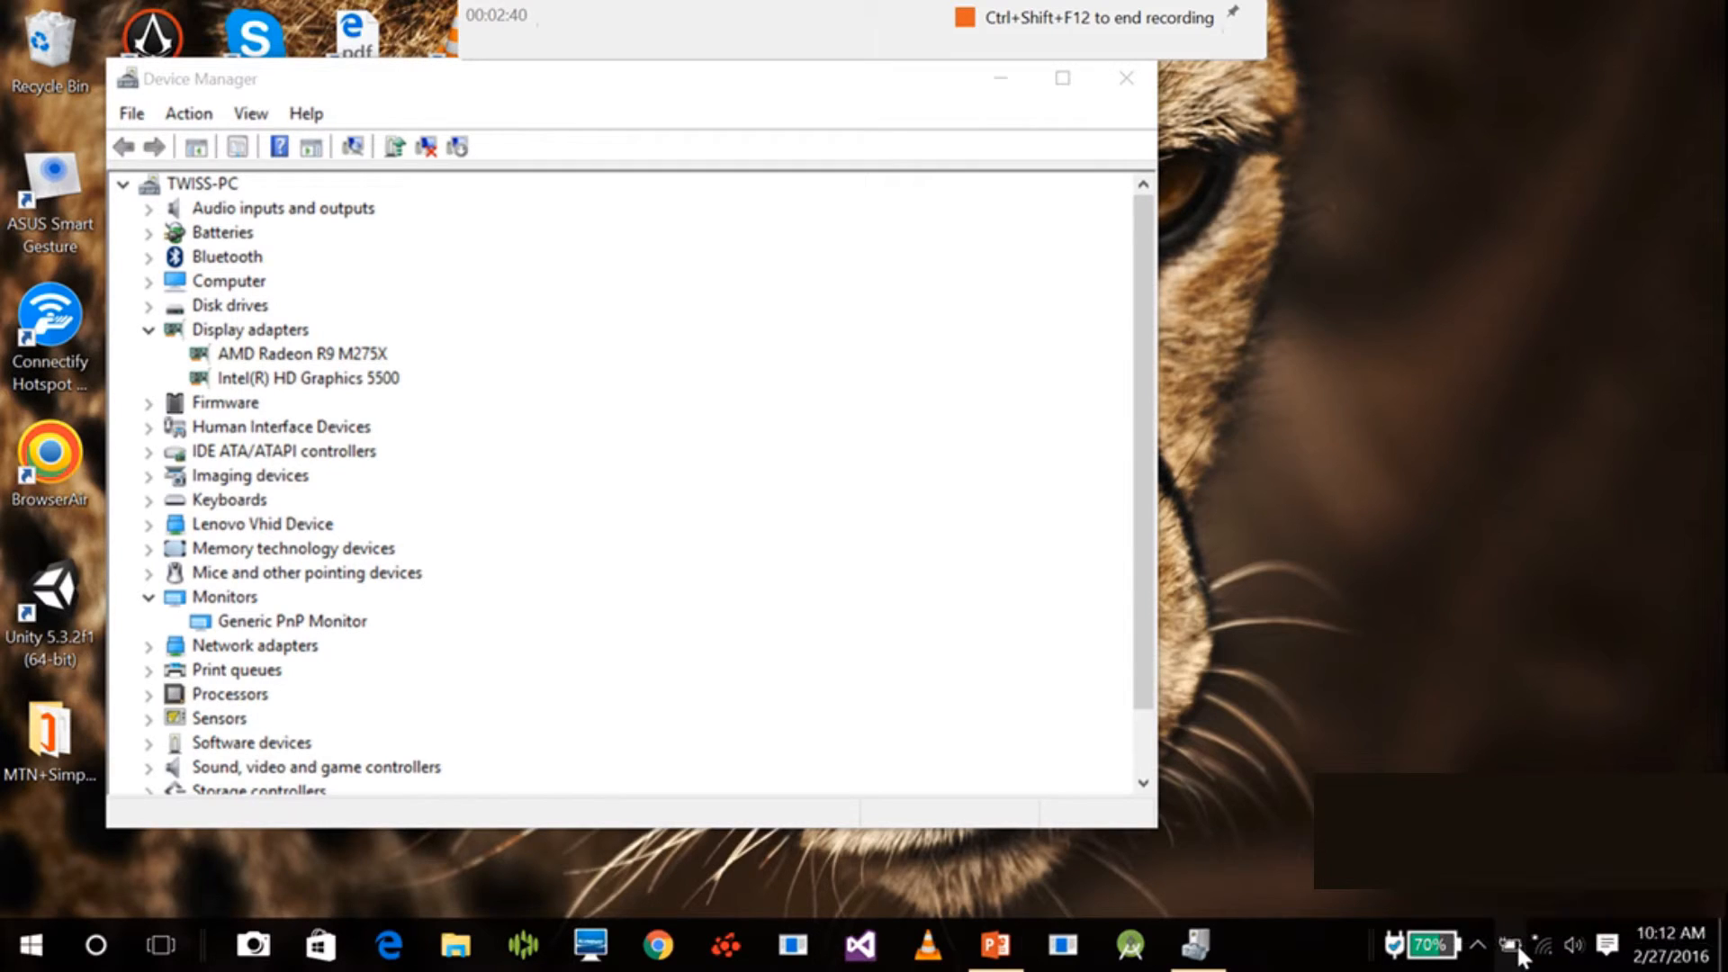
click(1425, 944)
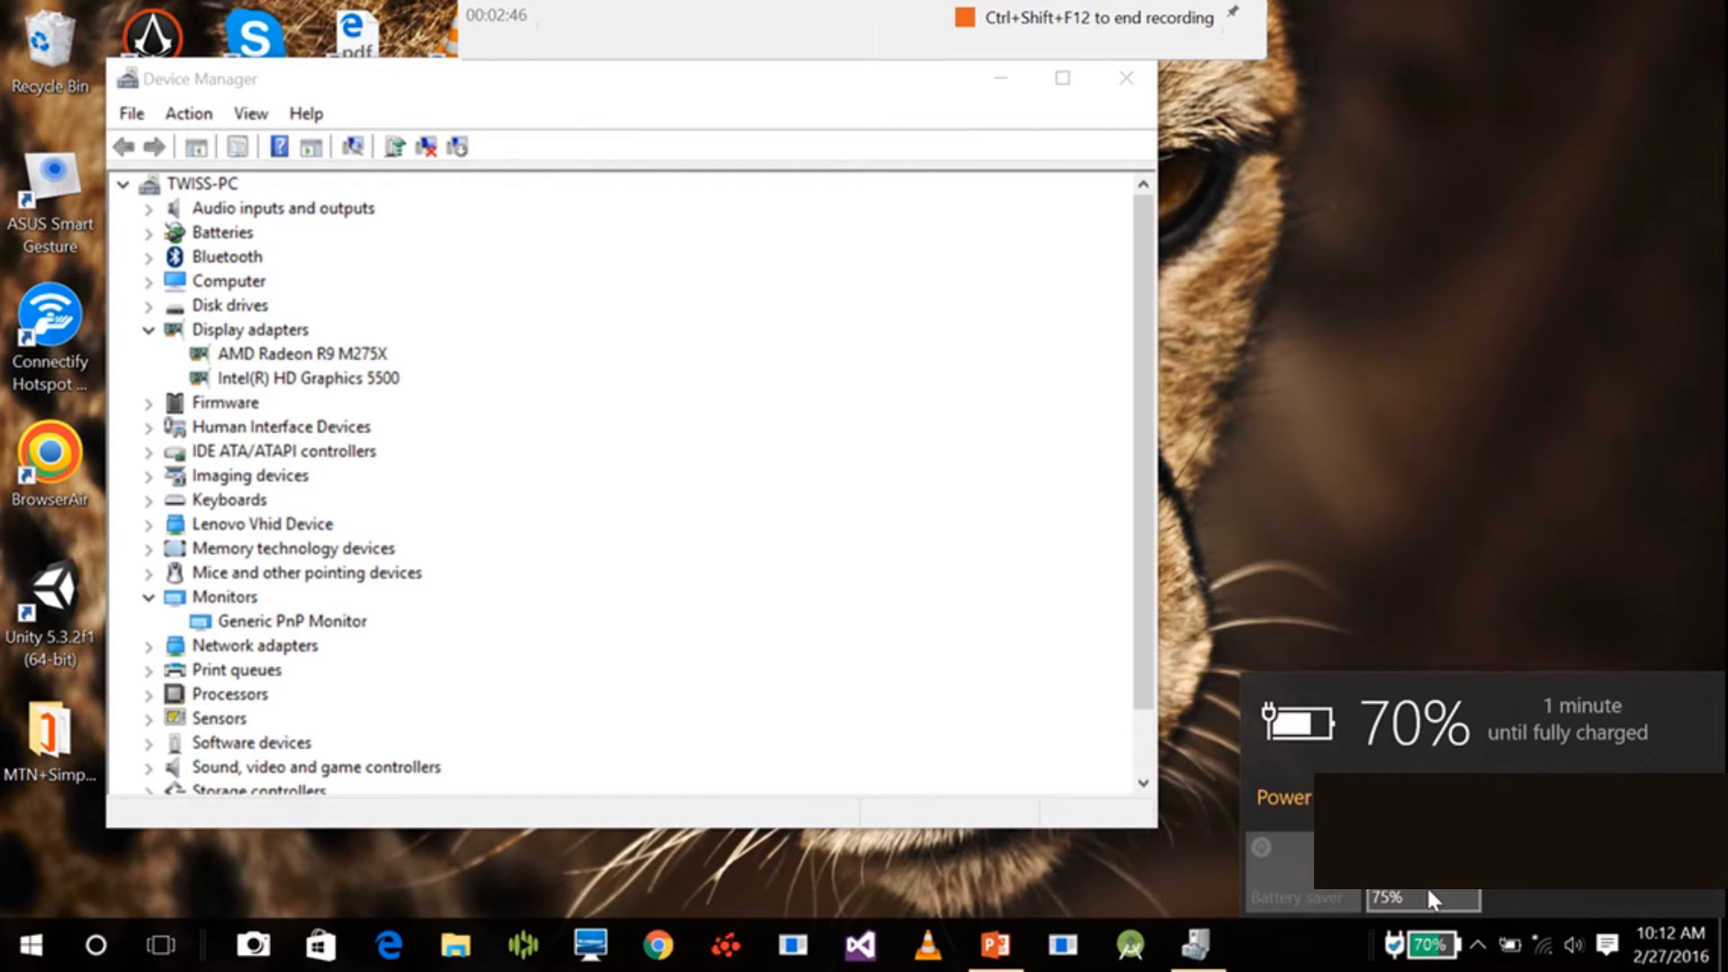
mouse_move(809, 90)
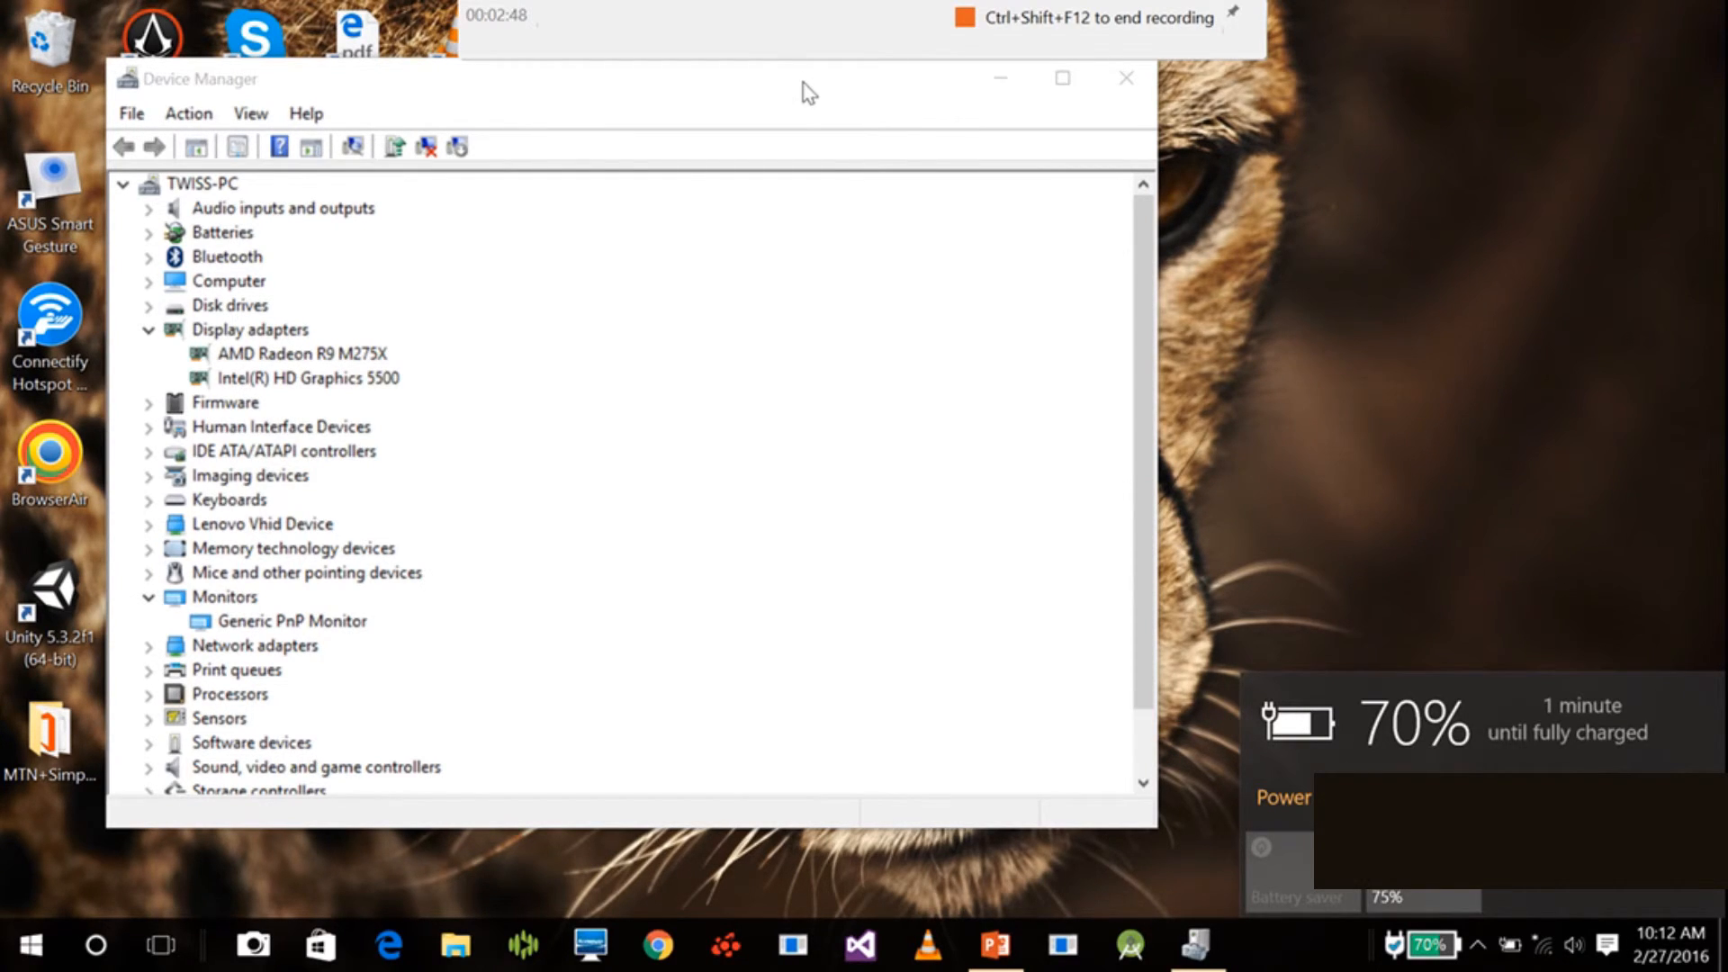
click(291, 621)
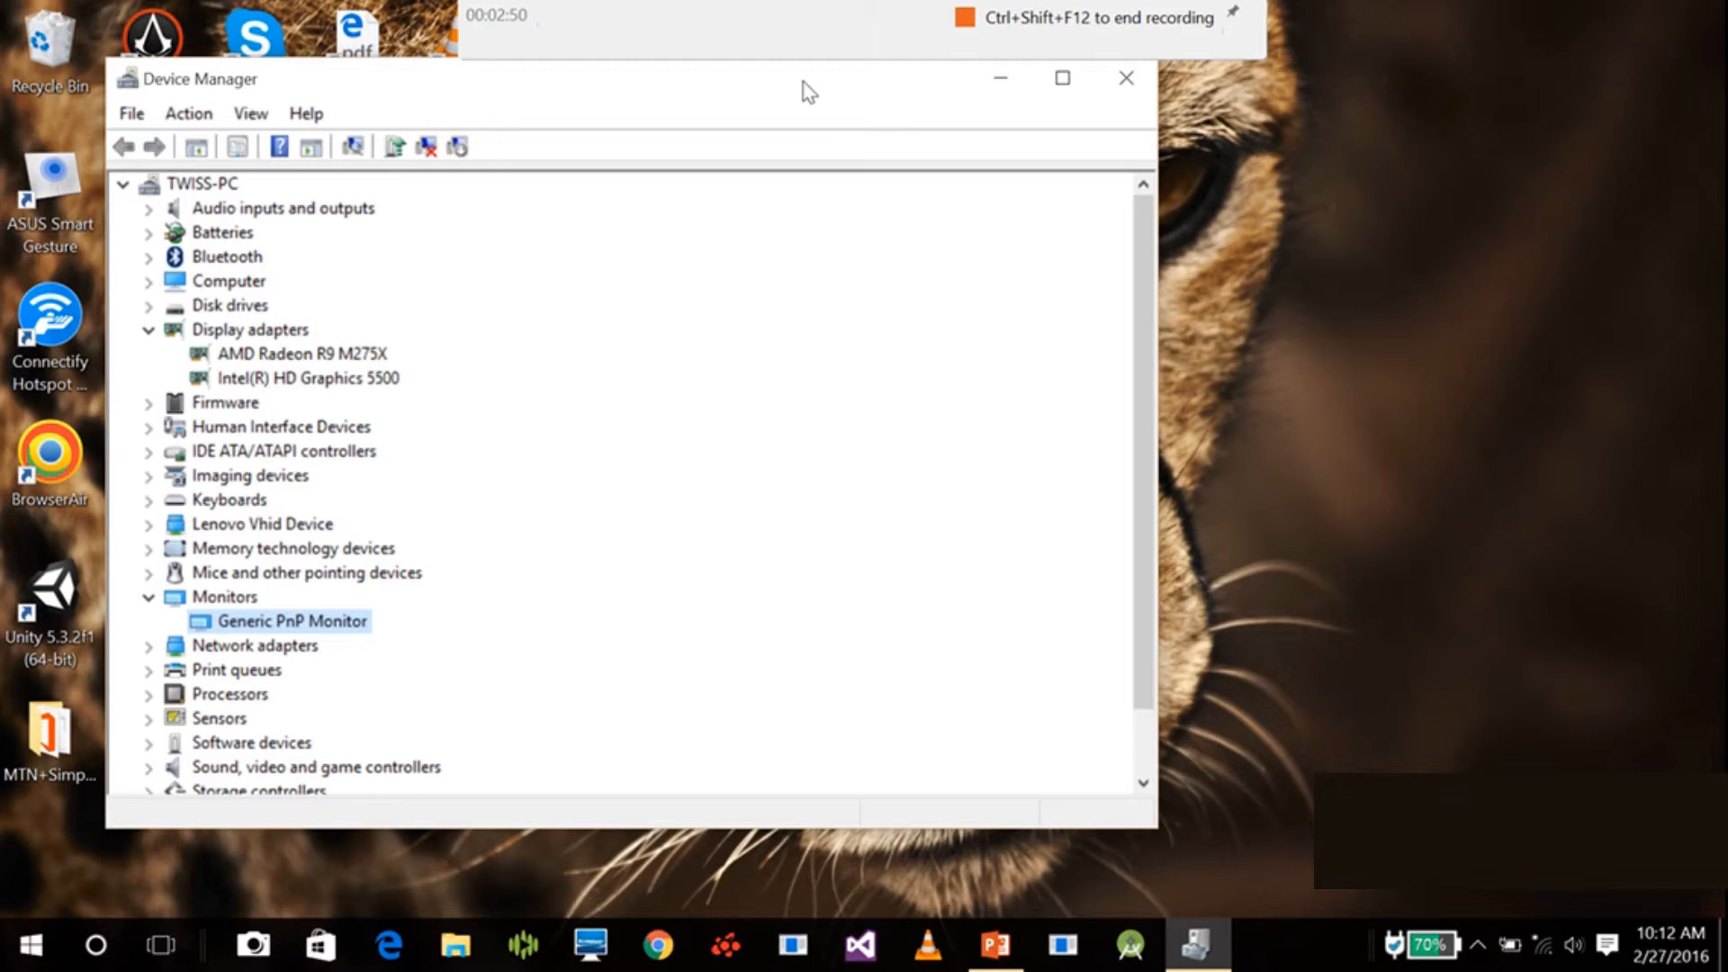
mouse_move(272, 583)
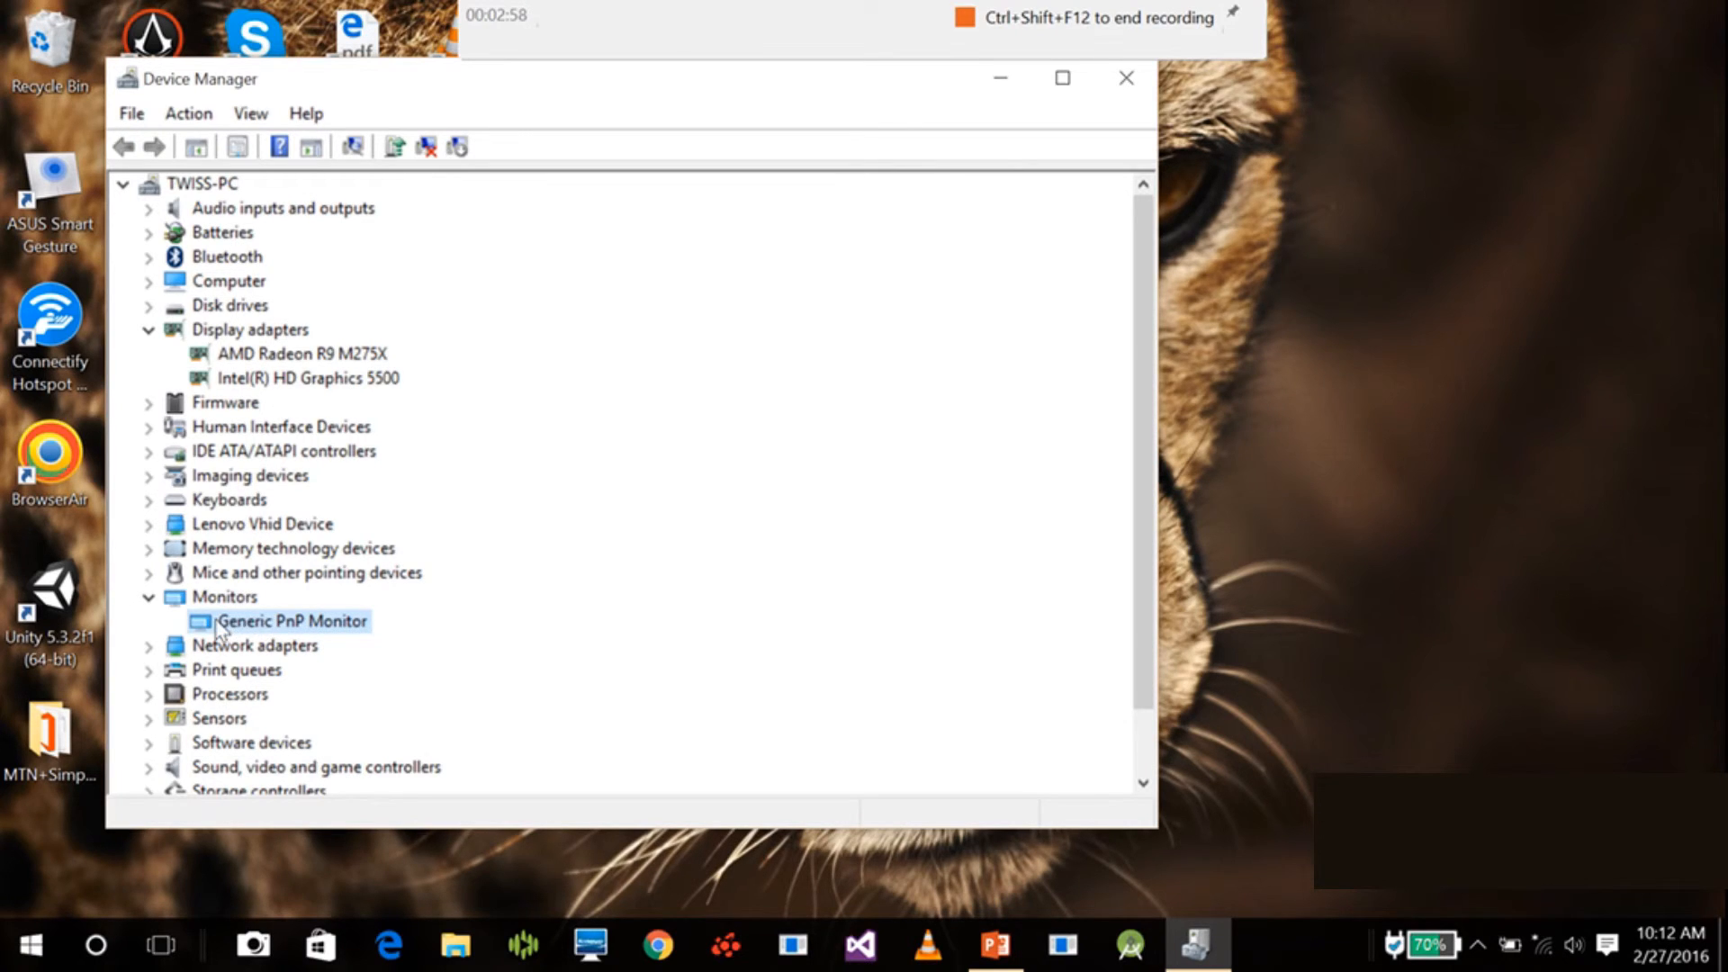
mouse_move(276, 639)
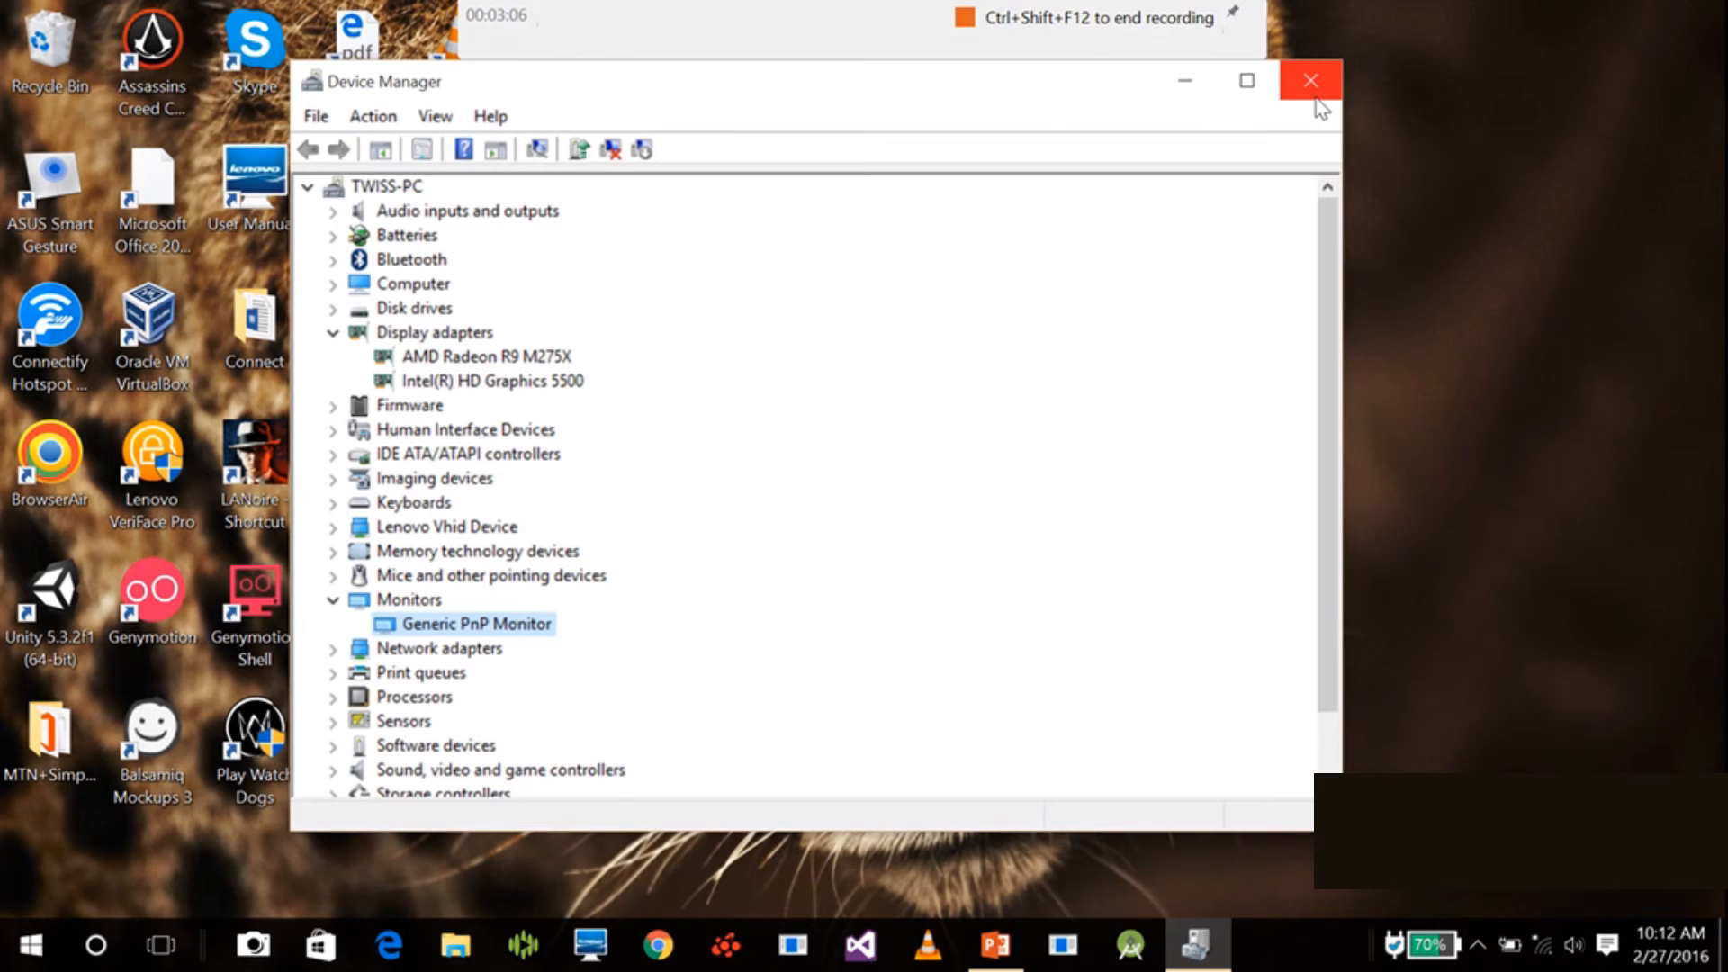
Close the Device Manager window to return to the desktop.
click(1310, 80)
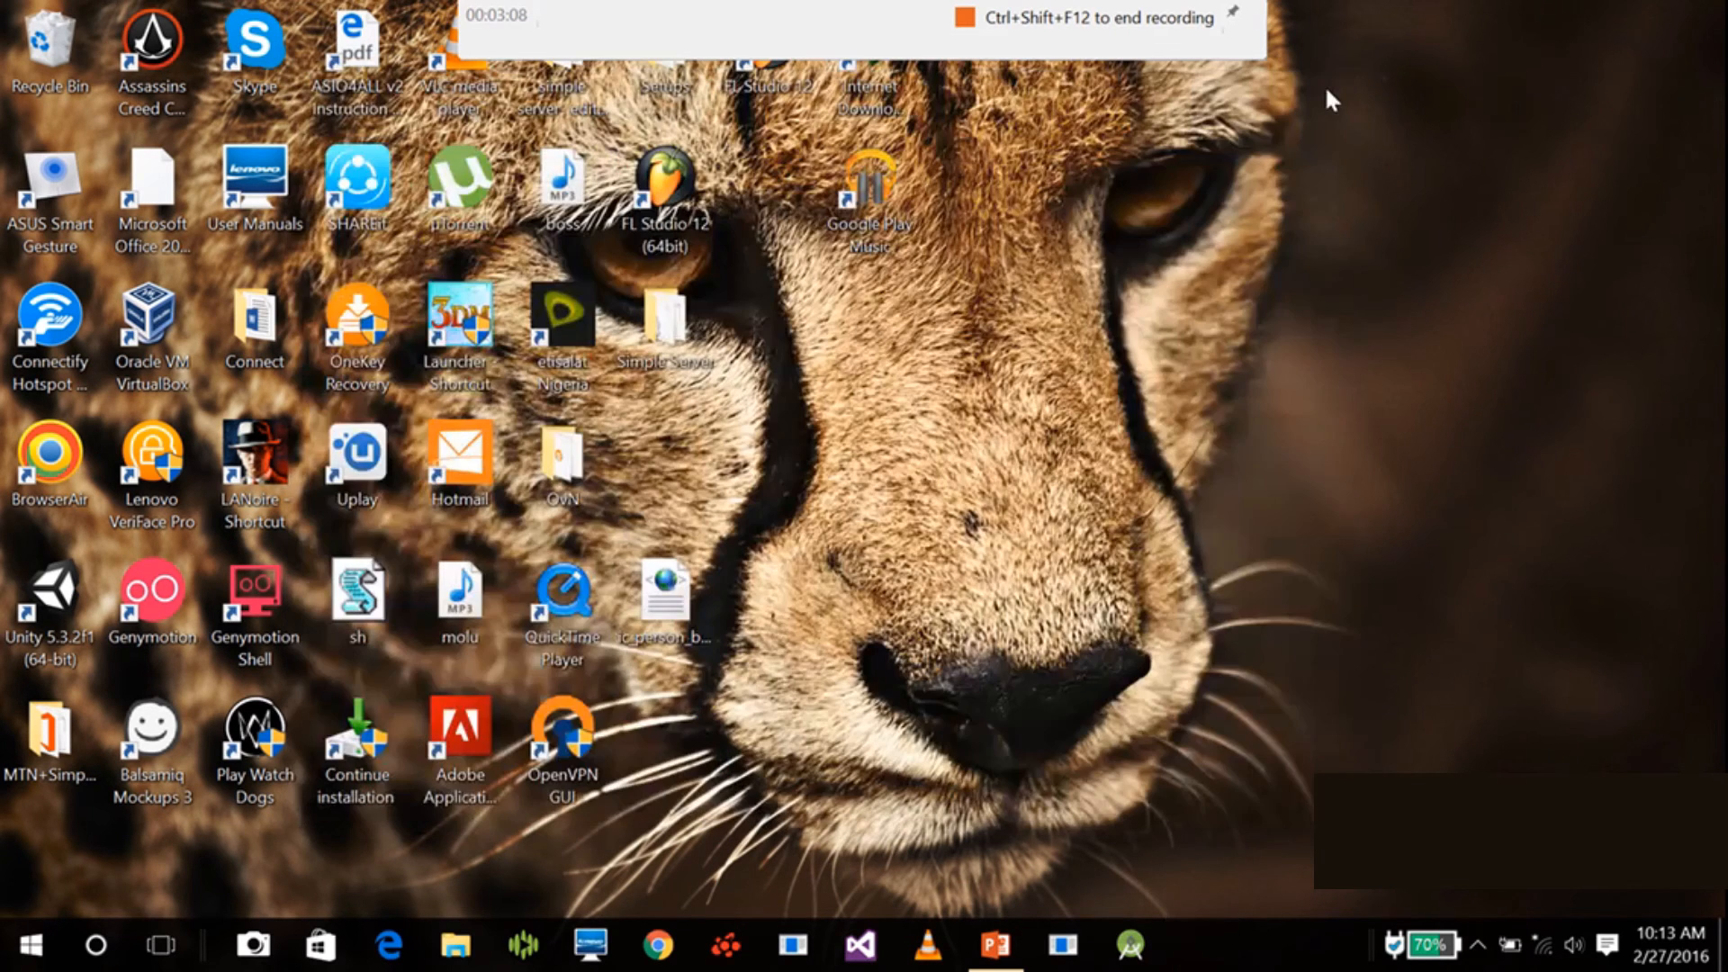
mouse_move(1304, 132)
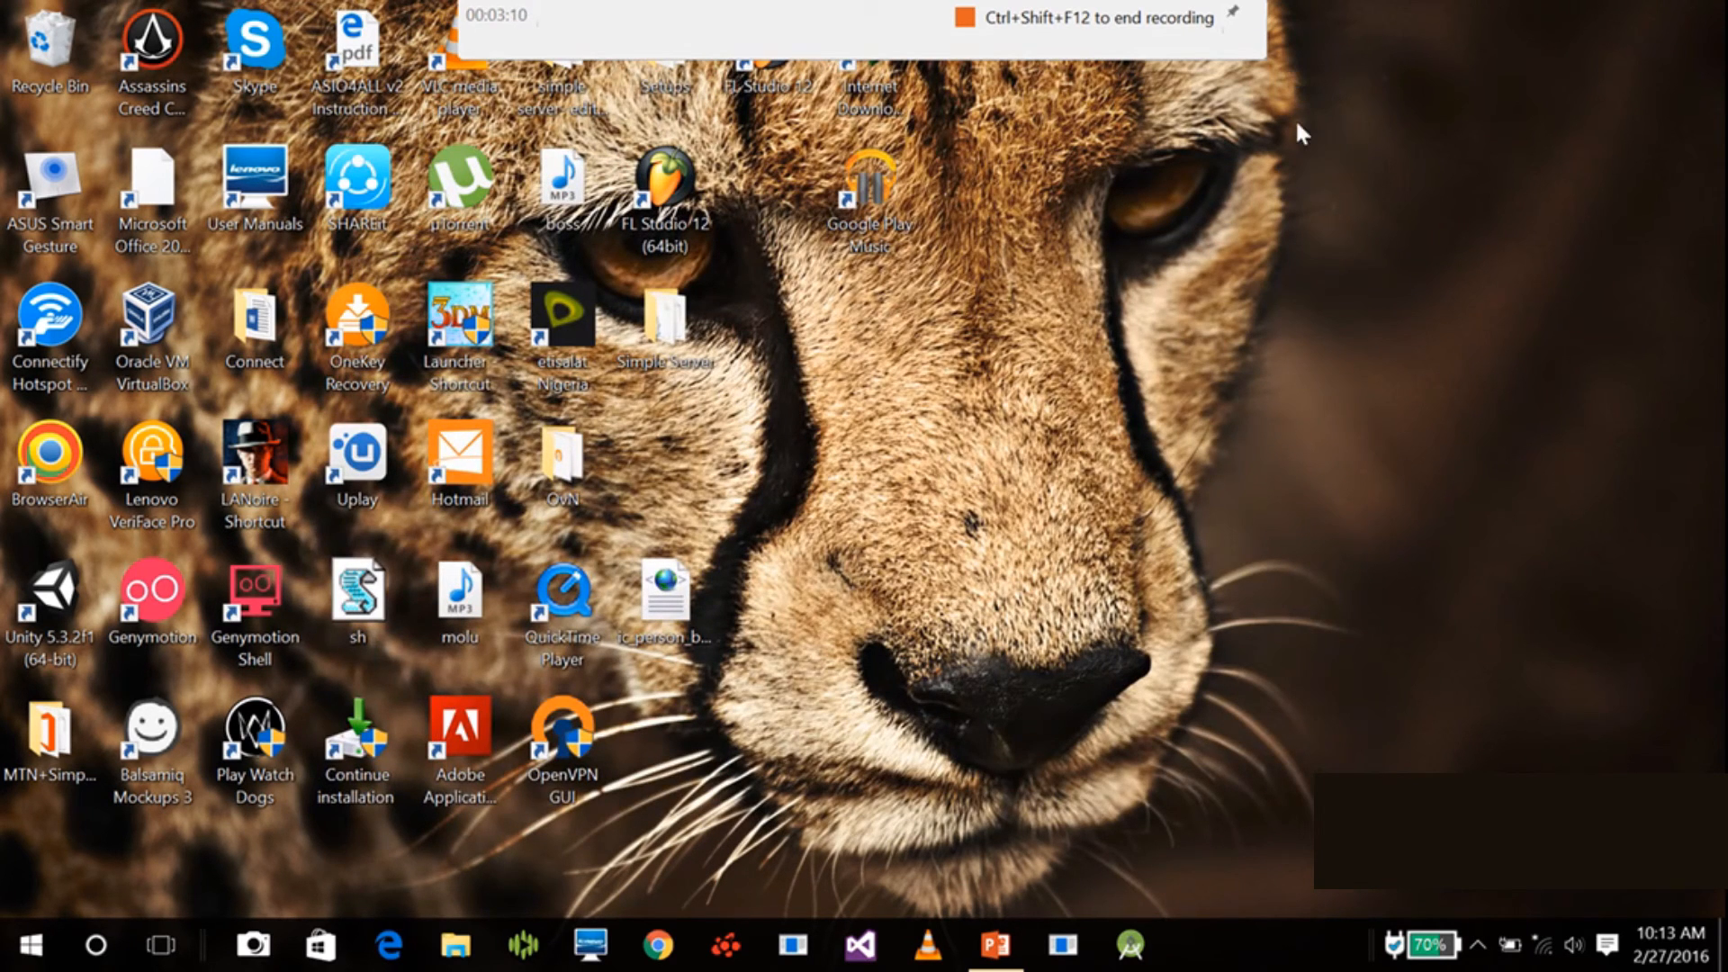